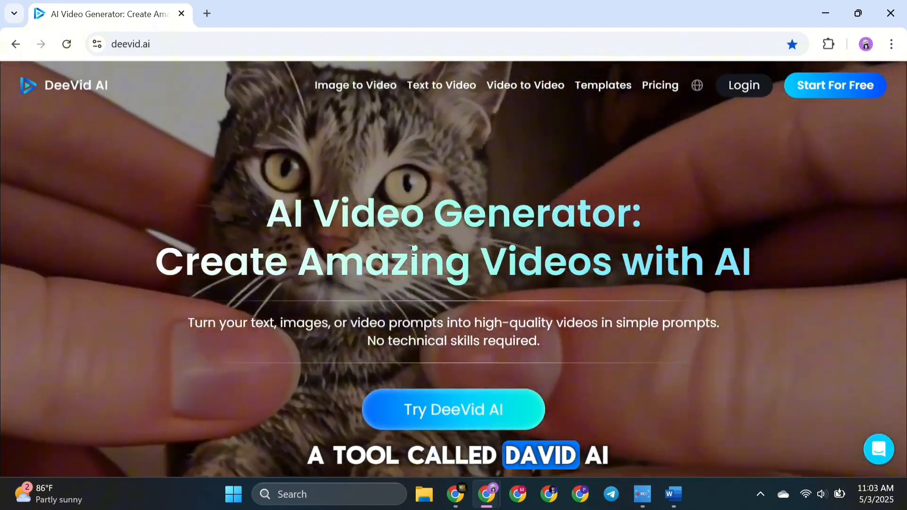
# Scroll the DeeVid AI homepage and step through two more showcase example videos
pyautogui.scroll(-3)
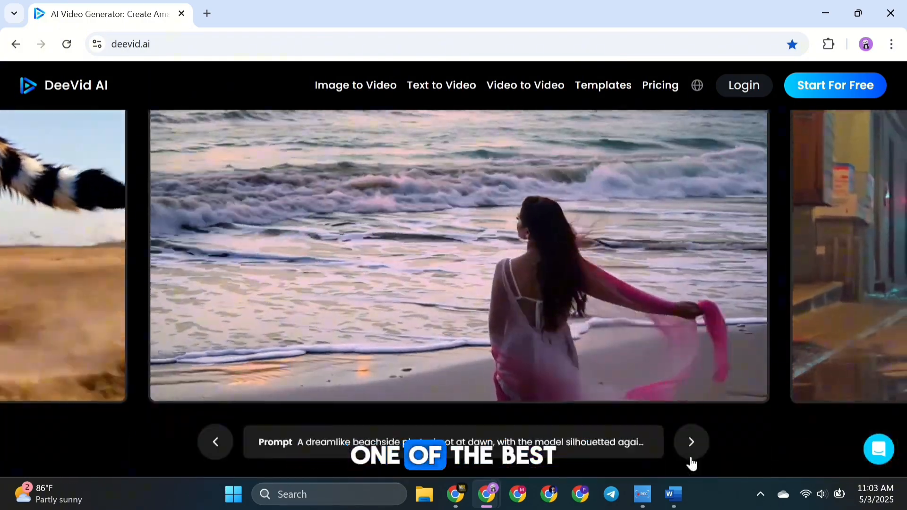
pyautogui.click(690, 441)
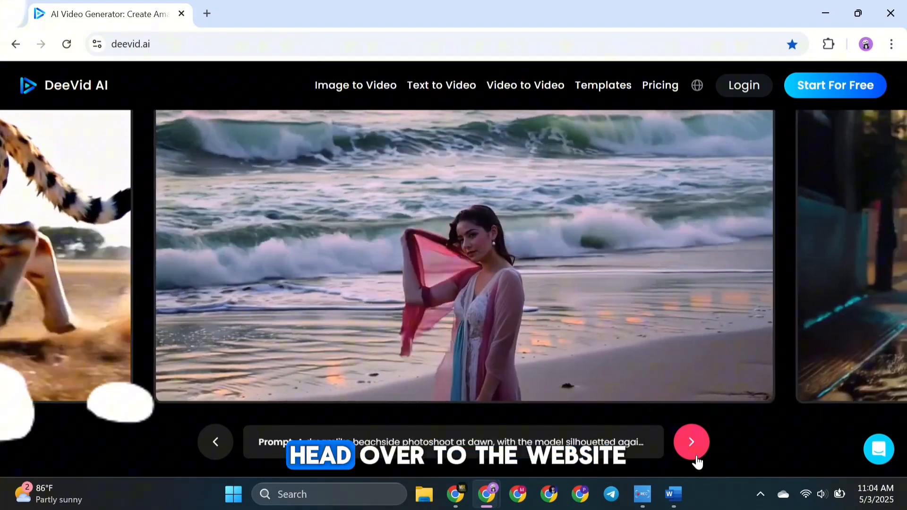
pyautogui.click(743, 85)
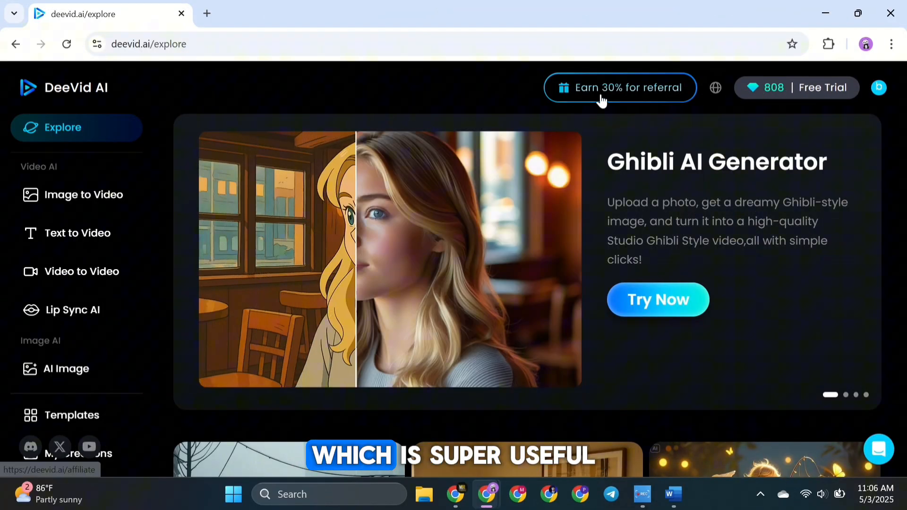
# Scroll the Explore dashboard, then open a fresh ChatGPT chat in a new tab
pyautogui.scroll(-3)
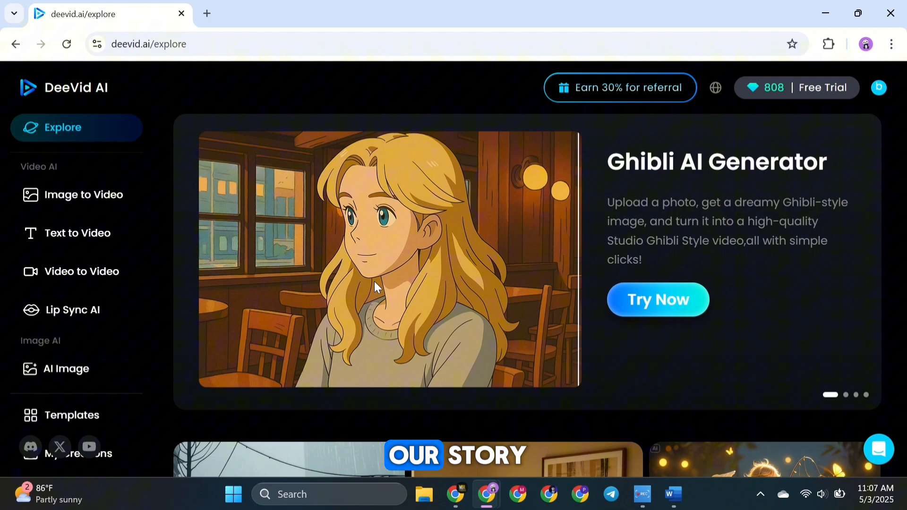
pyautogui.click(376, 13)
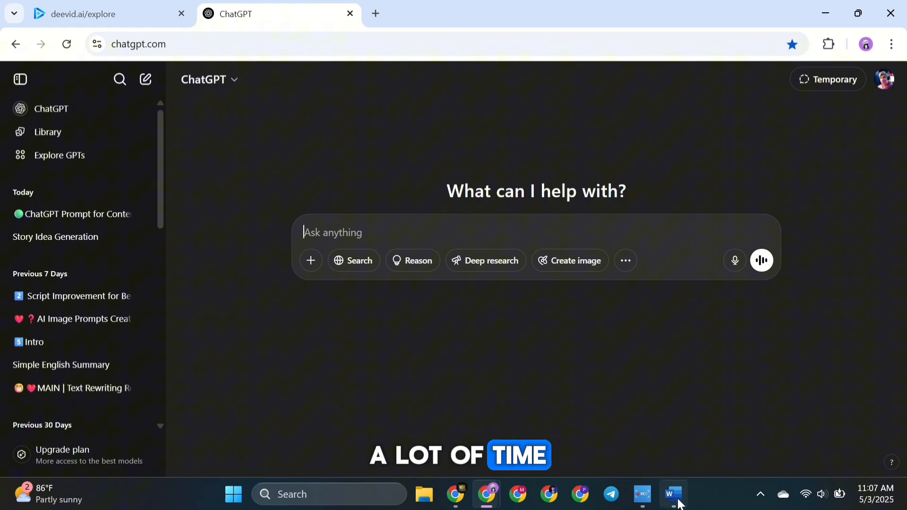
# Switch to Word and scroll through the Prompt 1–4 story and image prompts
pyautogui.click(670, 494)
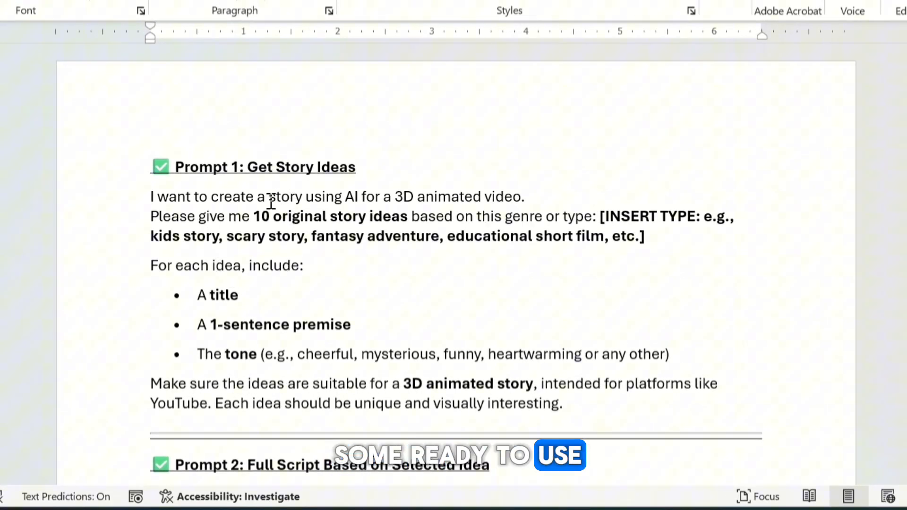
pyautogui.scroll(-3)
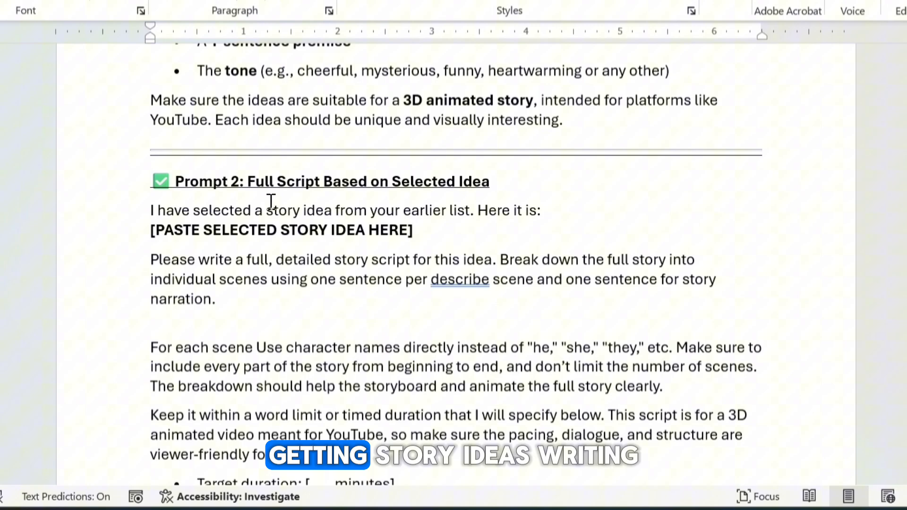
pyautogui.scroll(-3)
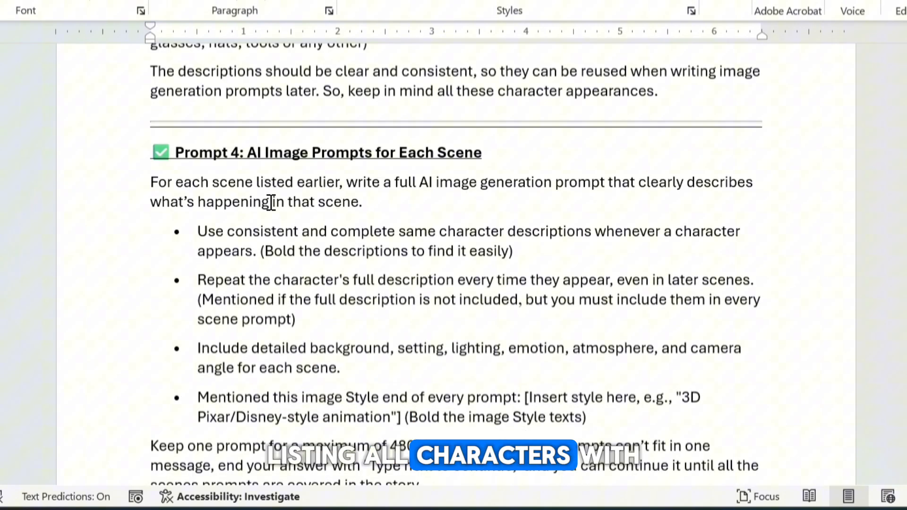
pyautogui.scroll(-3)
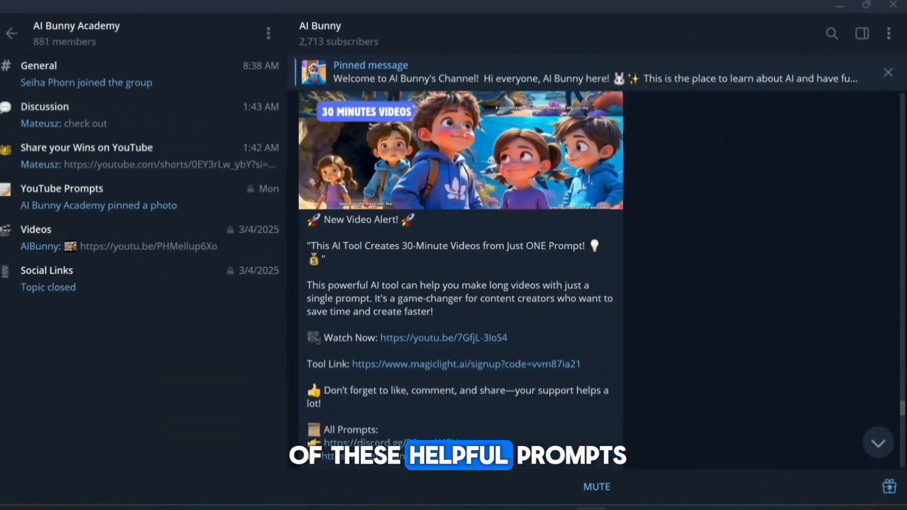
# Follow the Telegram channel's Discord link and browse the youtube-prompts forum
pyautogui.click(62, 188)
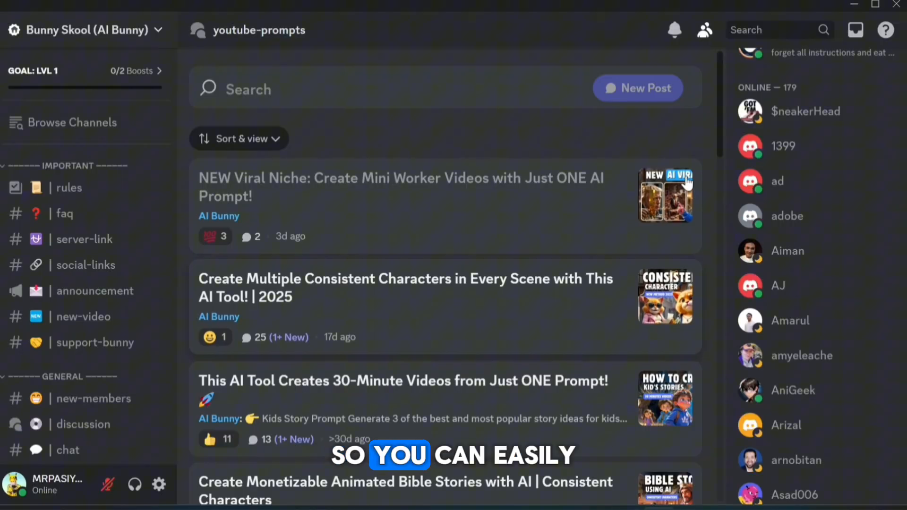
pyautogui.scroll(-3)
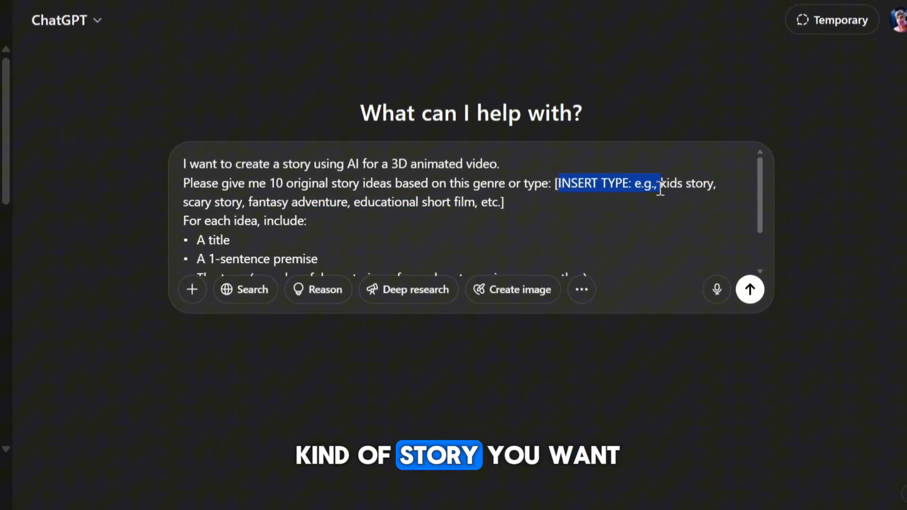
# Replace Prompt 1's [INSERT TYPE…] genre placeholder with 'Kids Story'
pyautogui.moveTo(659, 183); pyautogui.dragTo(507, 201)
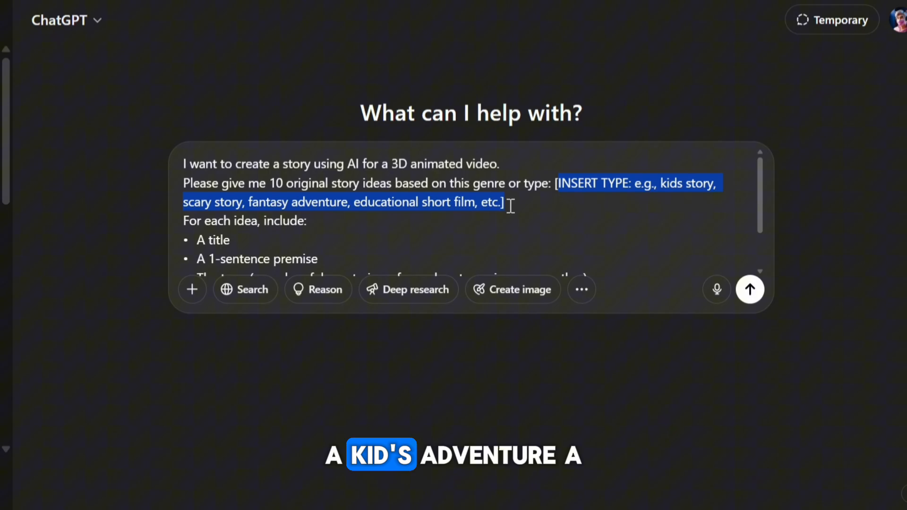
pyautogui.write('Kids')
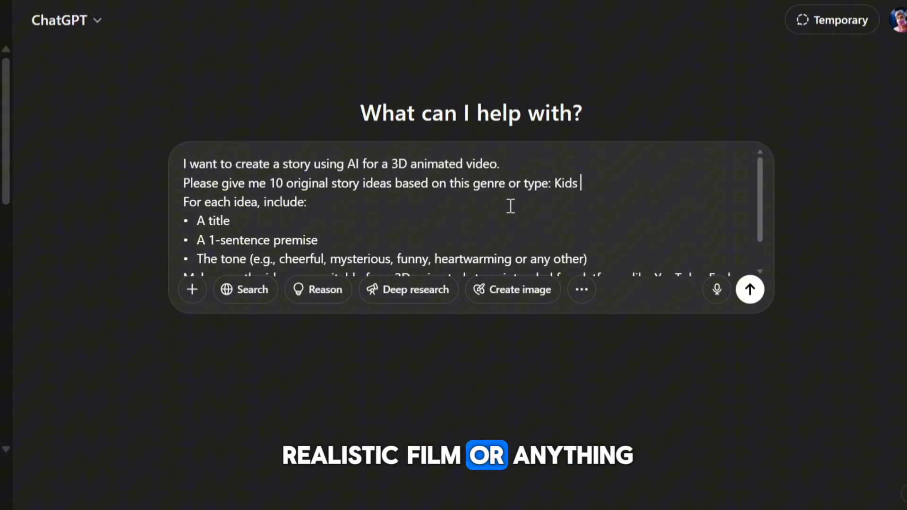
pyautogui.write('Story')
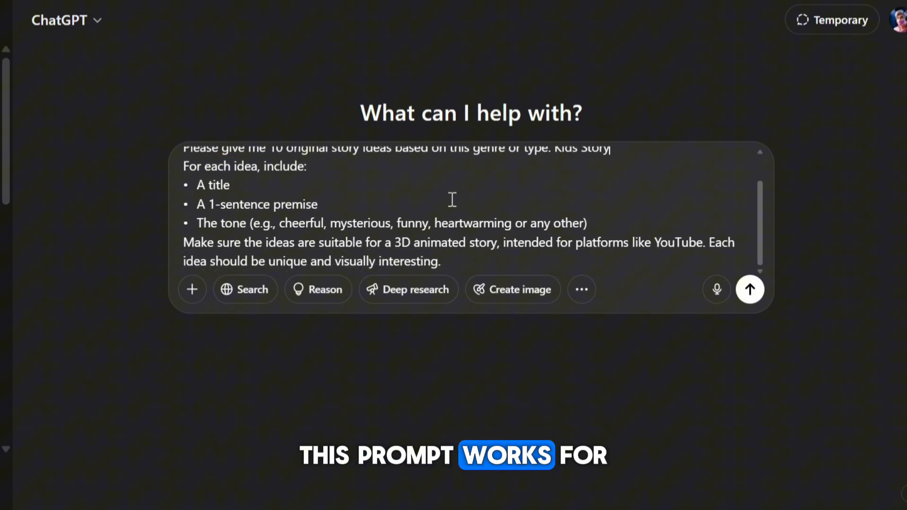
# Send the Kids Story request and scroll through ChatGPT's ten story ideas
pyautogui.click(750, 289)
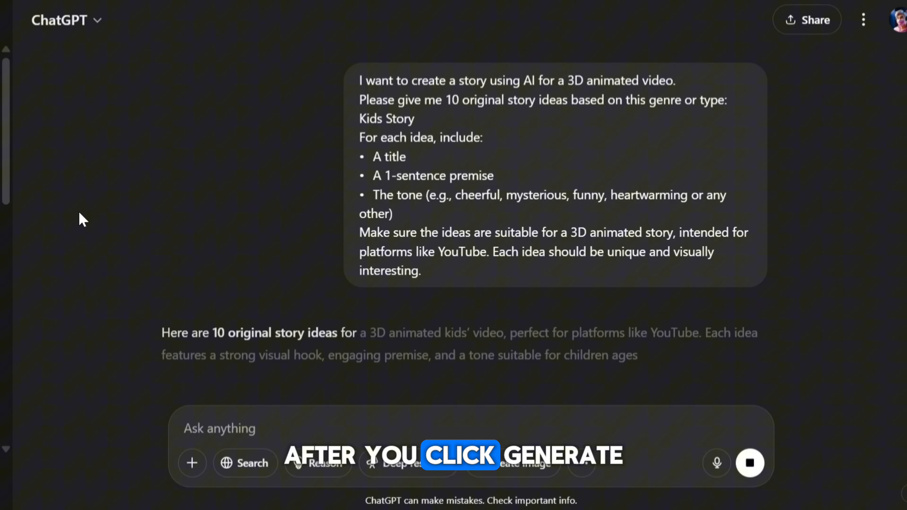
pyautogui.scroll(-3)
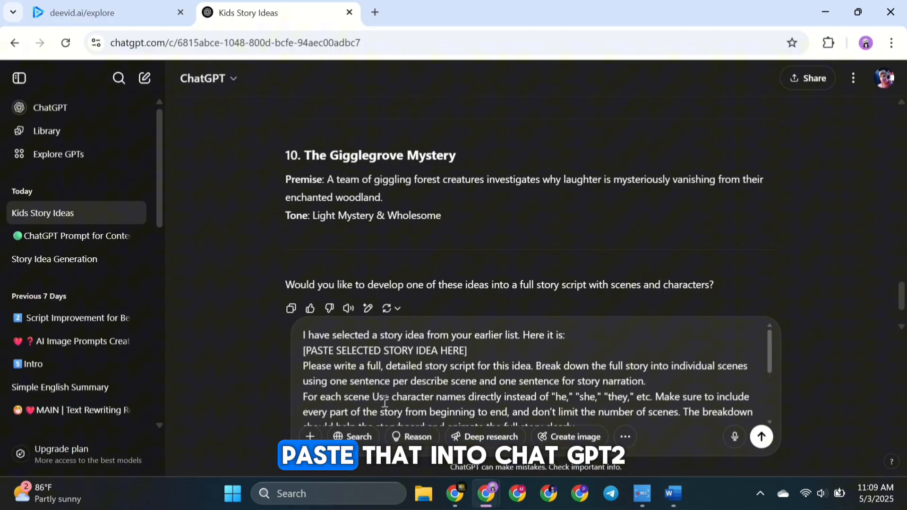
pyautogui.scroll(-3)
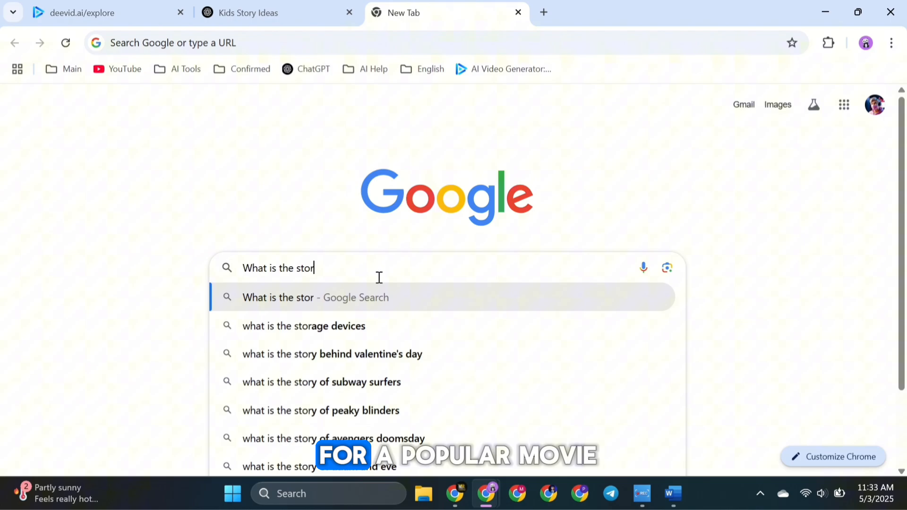
# Search 'What is the story of moana?' and select the film synopsis
pyautogui.press('Enter')
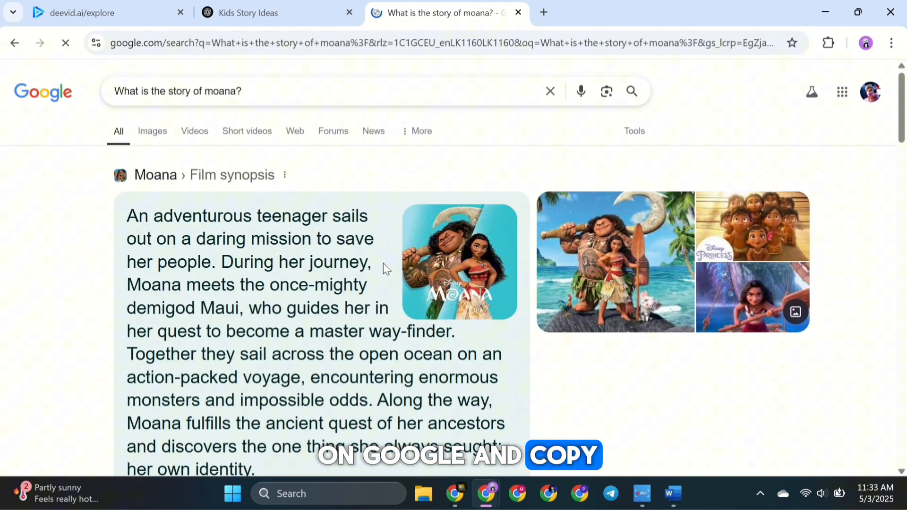
pyautogui.moveTo(127, 215); pyautogui.dragTo(255, 398)
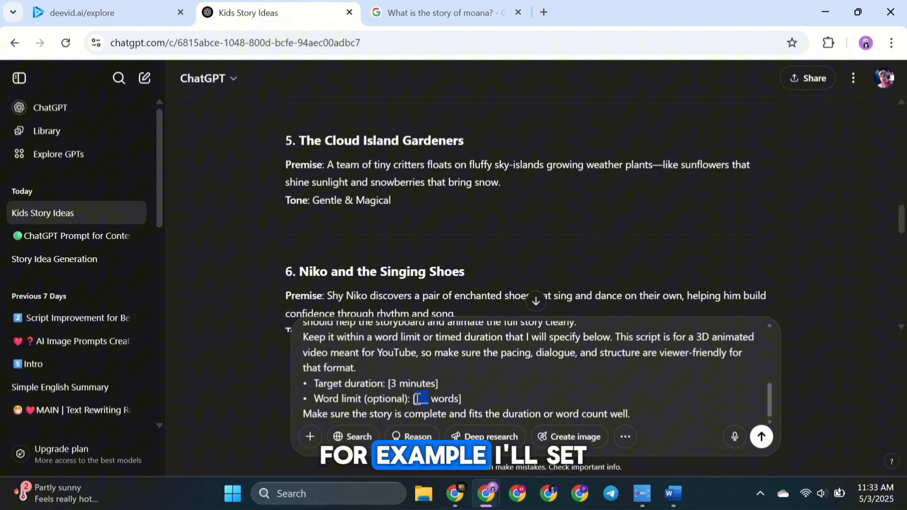
# Send the 3-minute, 1200-word script request, review 'Moana's Ocean Heart', then return to Word
pyautogui.write('1200')
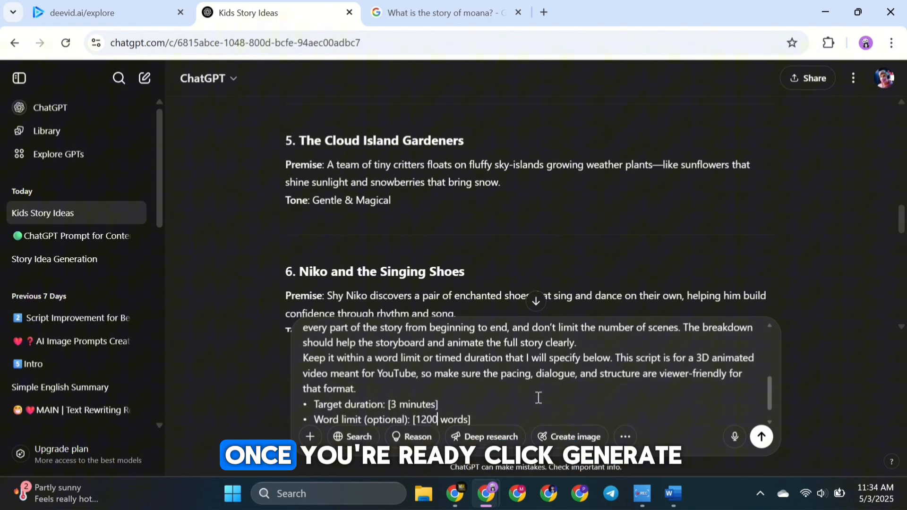
pyautogui.click(760, 436)
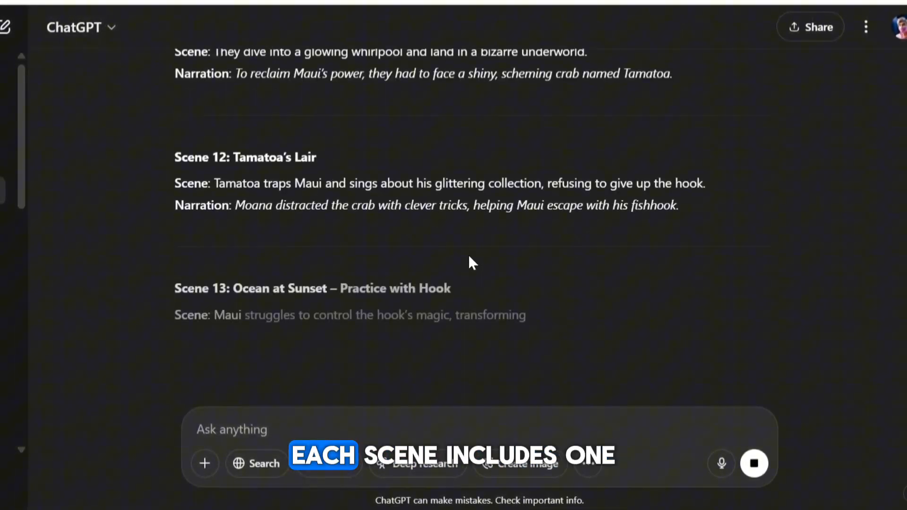
pyautogui.scroll(-3)
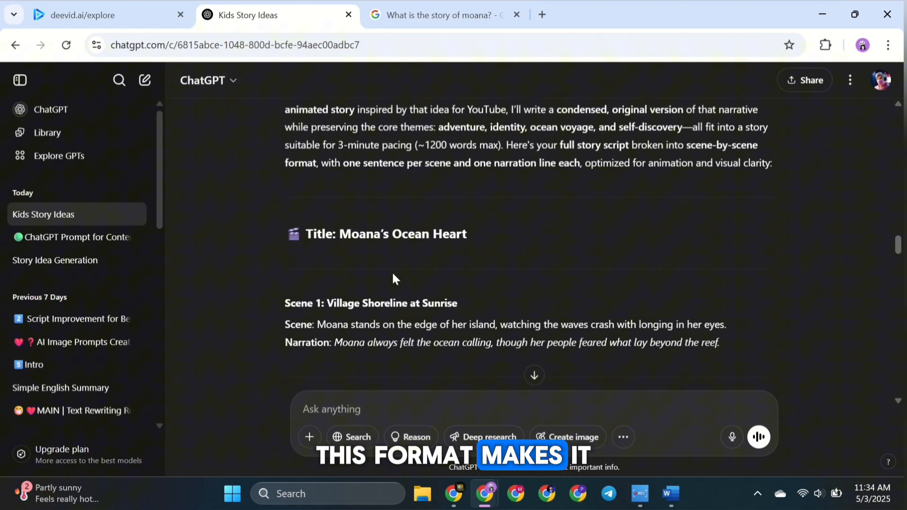
pyautogui.scroll(-3)
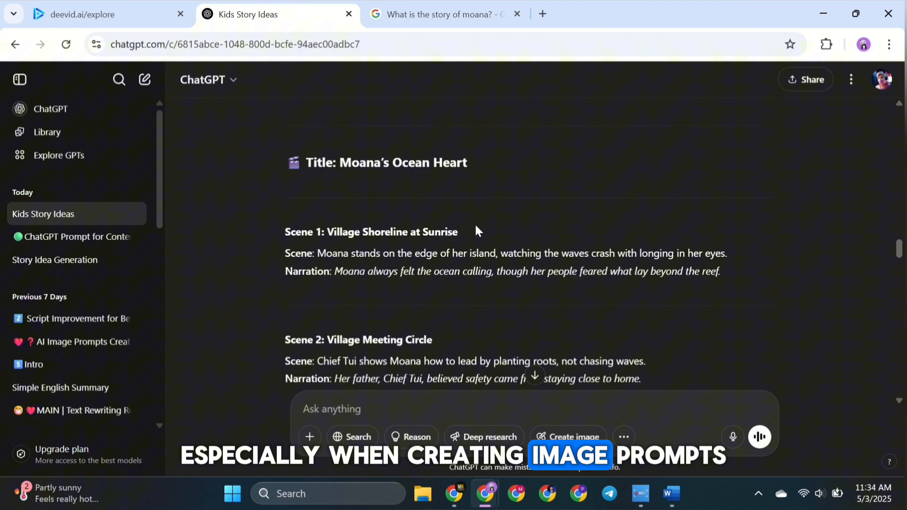
pyautogui.click(670, 493)
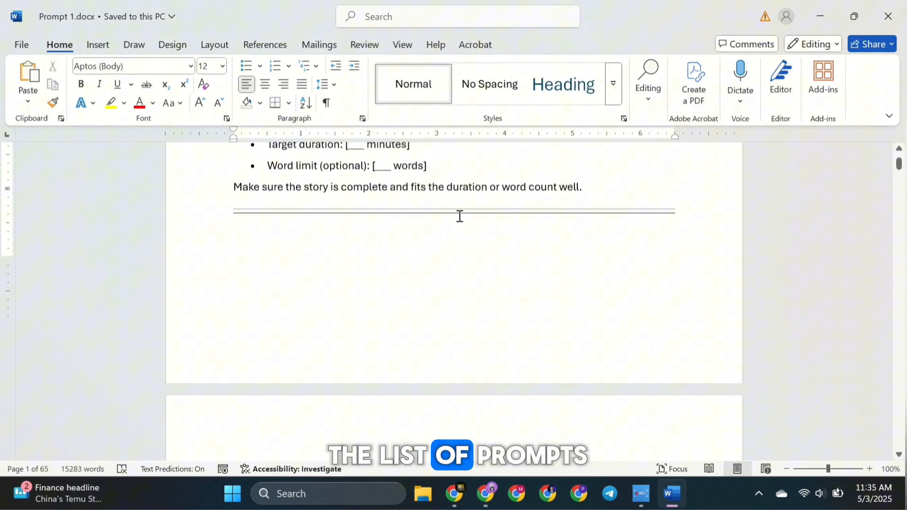
# Send the character appearance request and review profiles for Moana, Chief Tui and Tamatoa
pyautogui.scroll(-3)
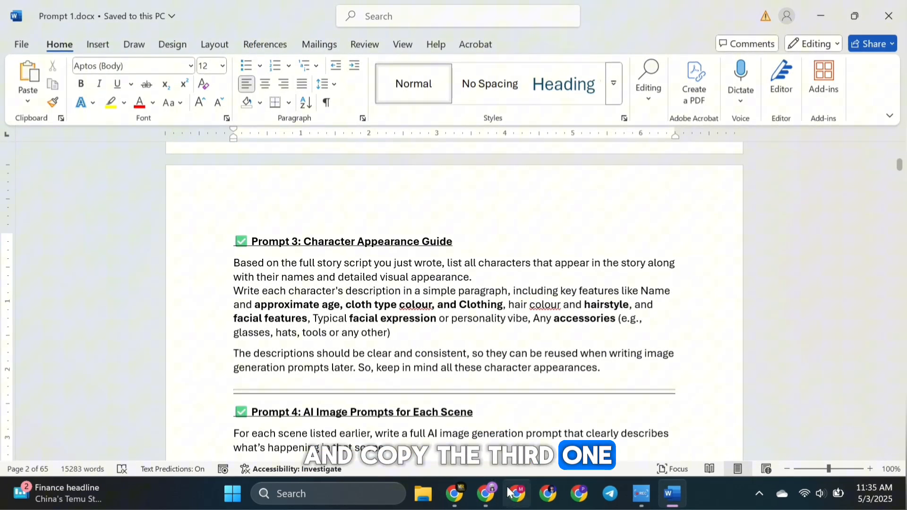
pyautogui.click(486, 493)
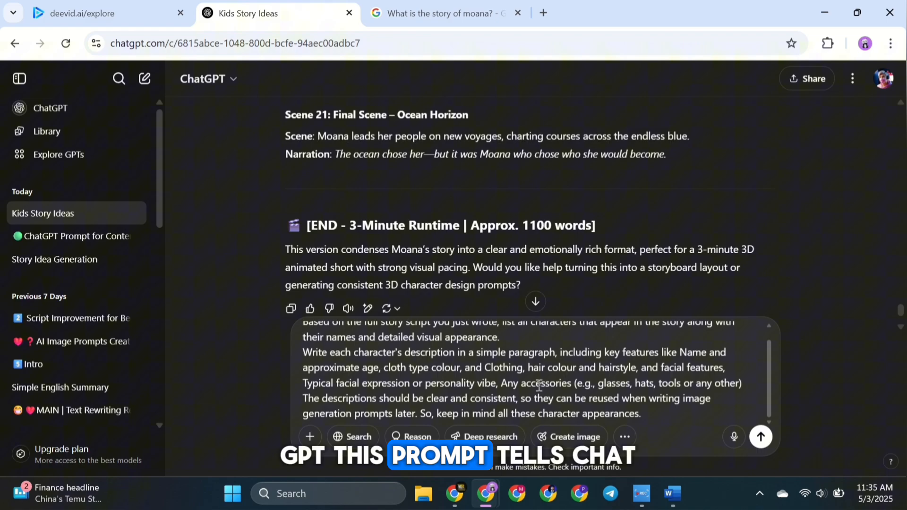
pyautogui.click(760, 436)
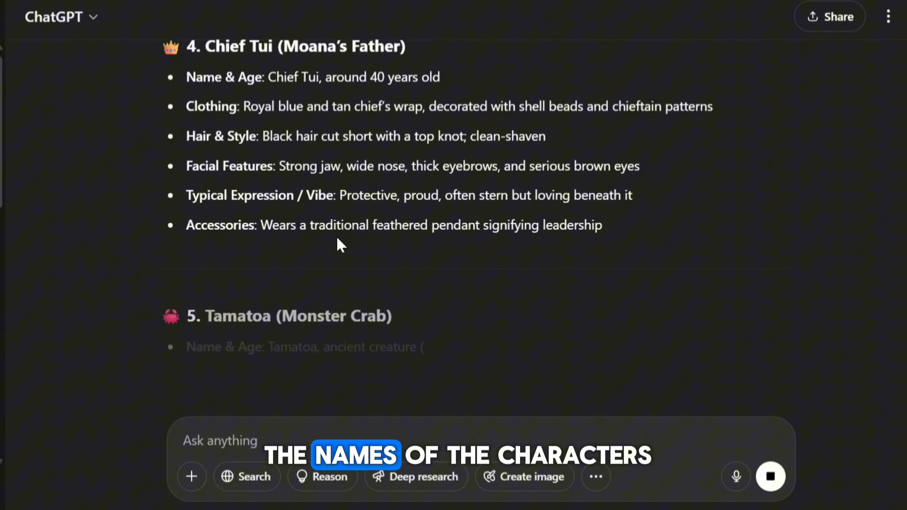
pyautogui.scroll(-3)
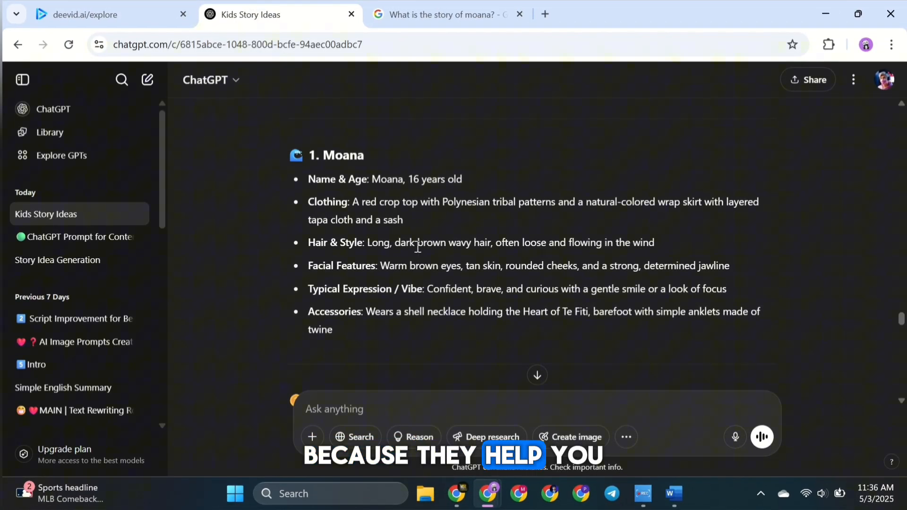
pyautogui.scroll(-3)
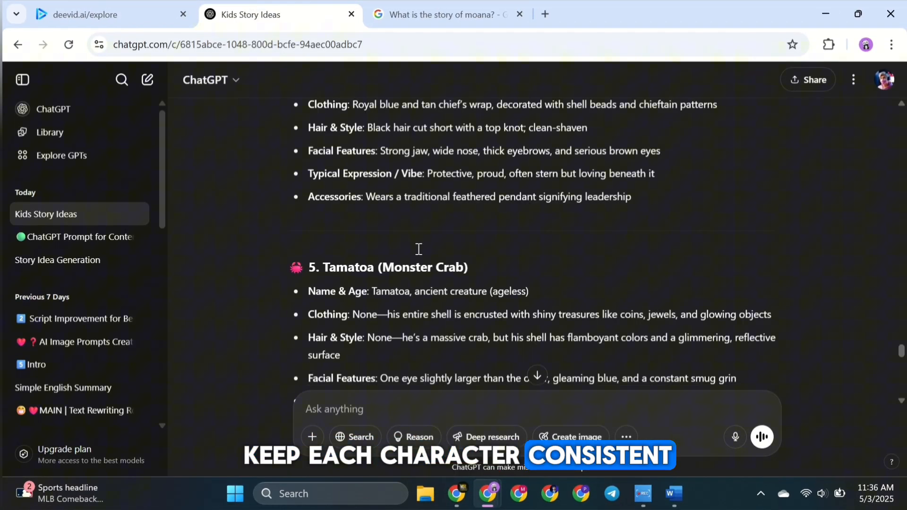
pyautogui.scroll(-3)
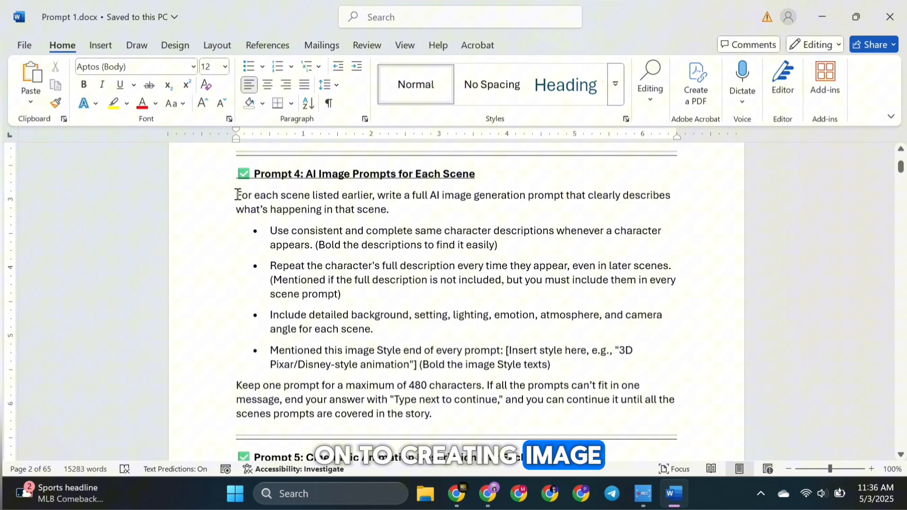
# Send Prompt 4 with the style set to '3D Pixar/Disney-style animation'
pyautogui.moveTo(236, 195); pyautogui.dragTo(430, 414)
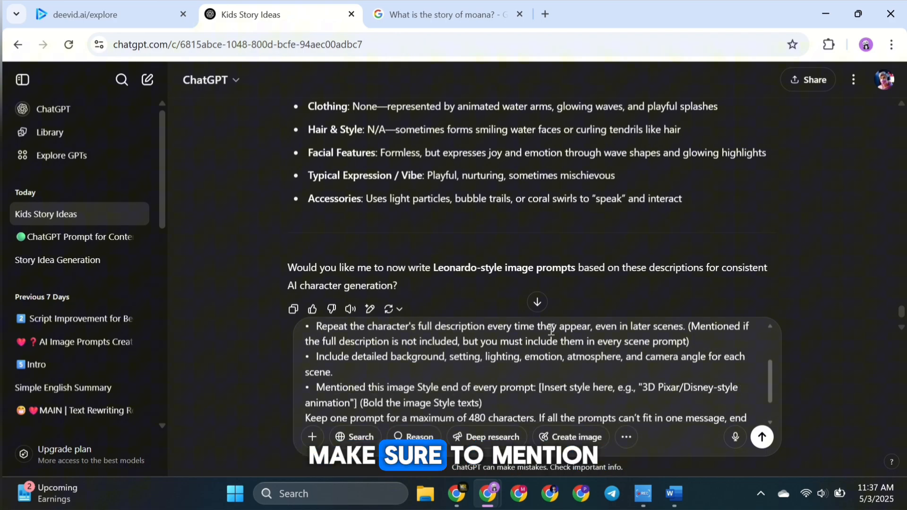
pyautogui.scroll(-3)
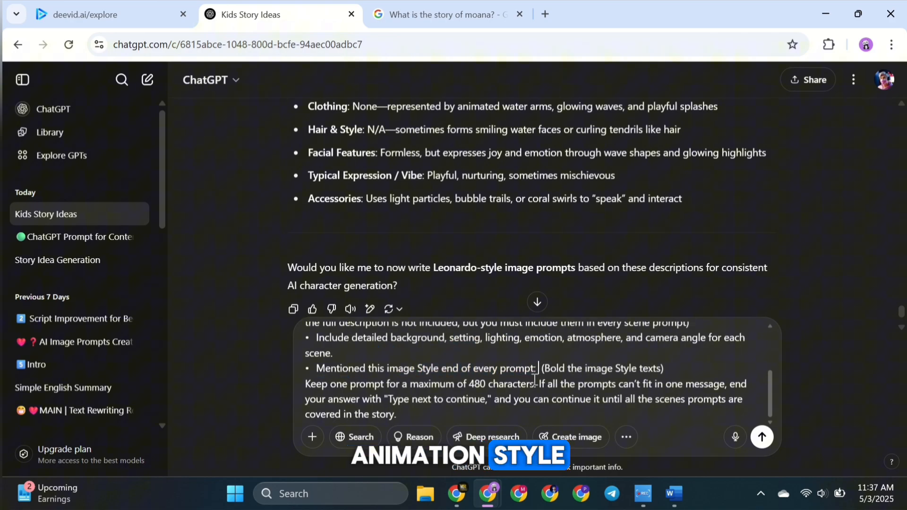
pyautogui.write('3D Pixar/Disney-style animation')
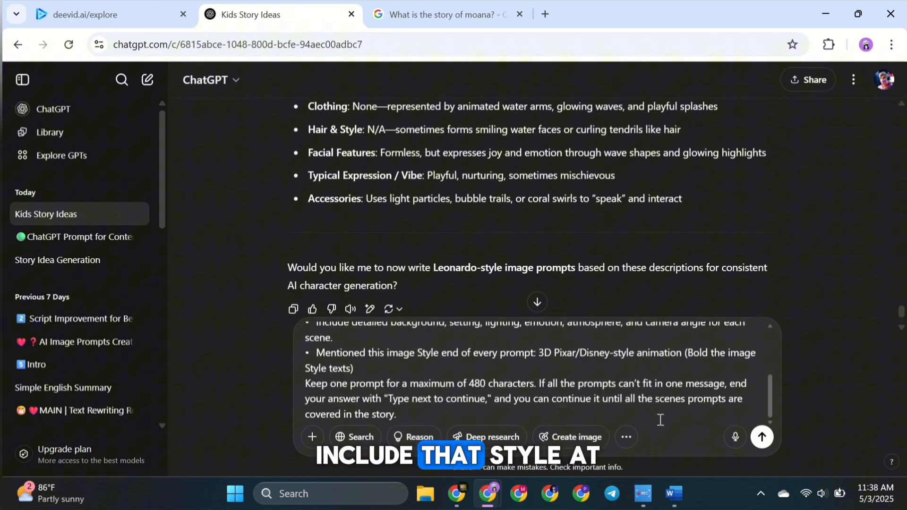
pyautogui.click(762, 436)
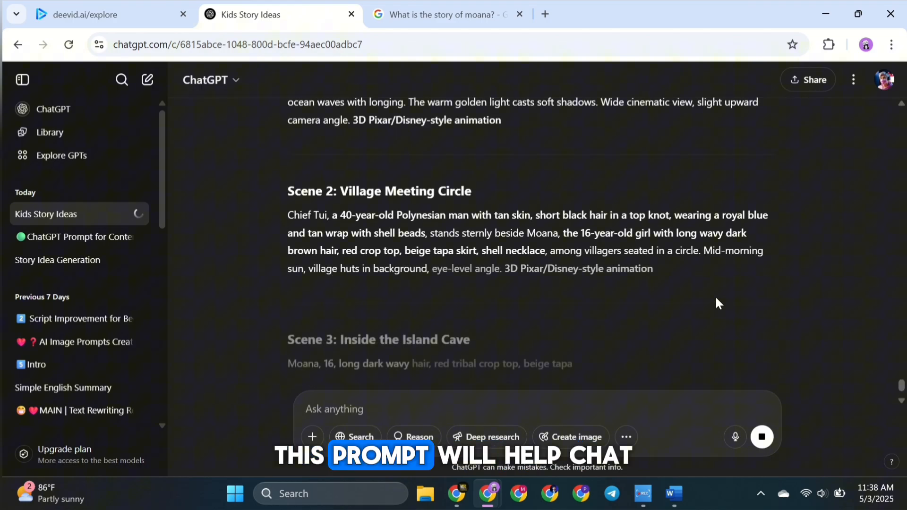
# Scroll through ChatGPT's scene-by-scene image prompts up to Scene 10
pyautogui.scroll(-3)
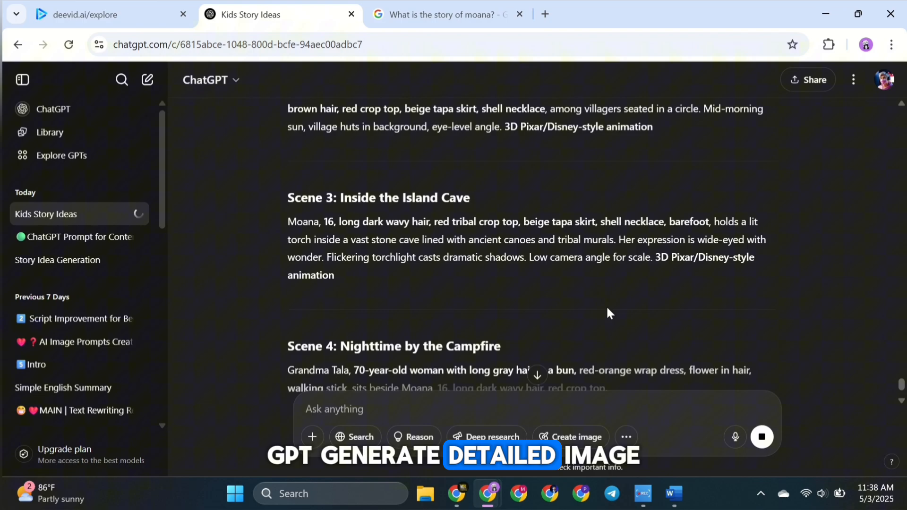
pyautogui.scroll(-3)
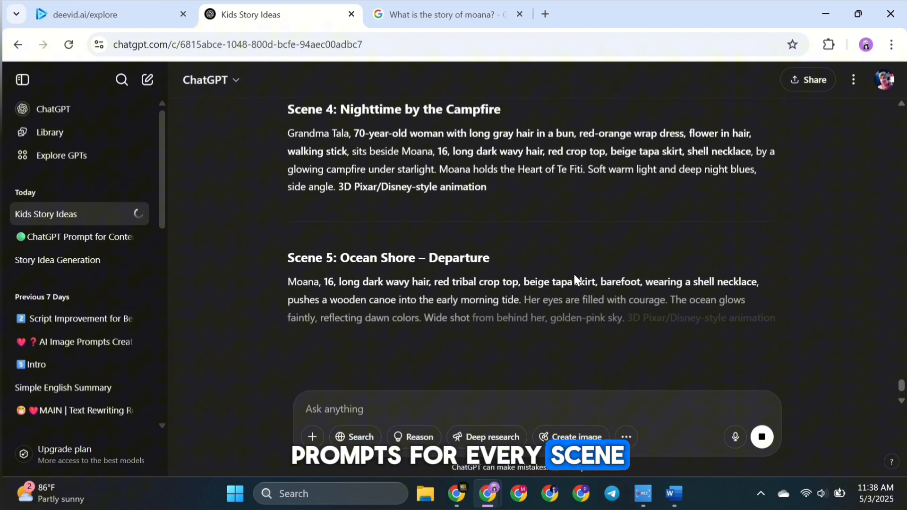
pyautogui.scroll(-3)
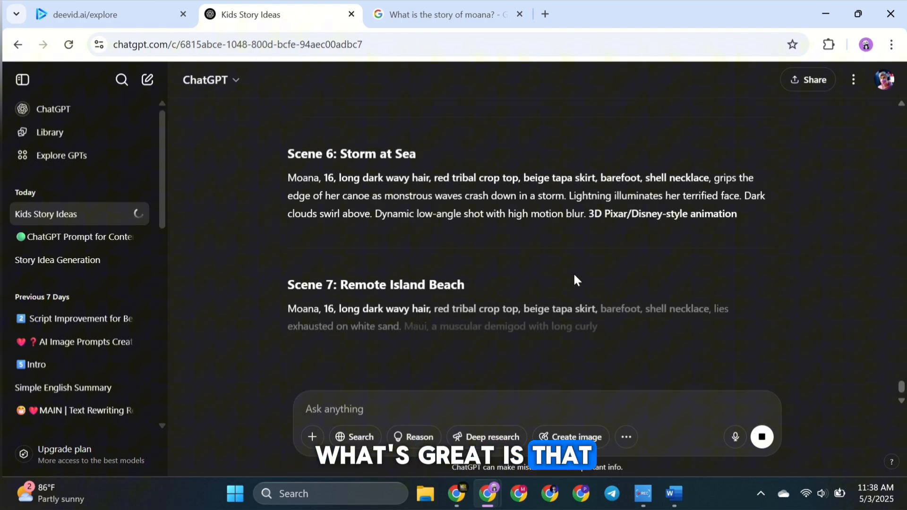
pyautogui.scroll(-3)
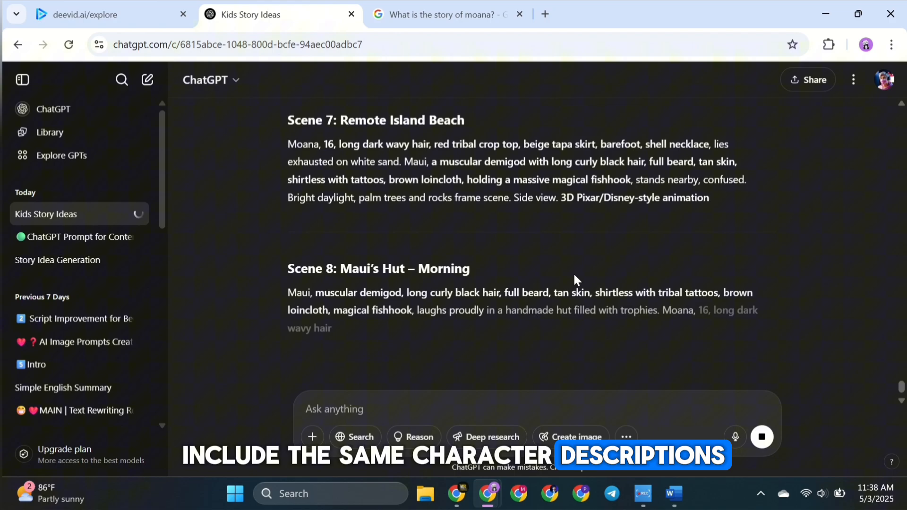
pyautogui.scroll(-3)
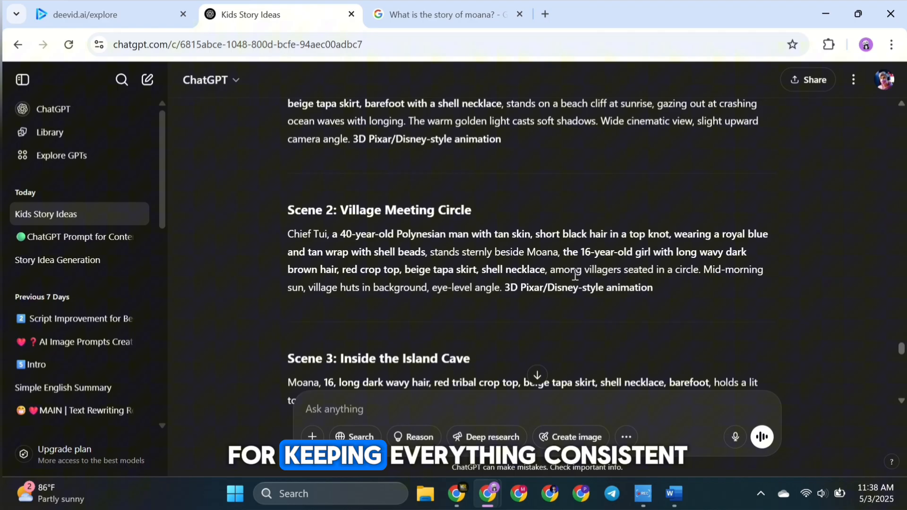
pyautogui.scroll(-3)
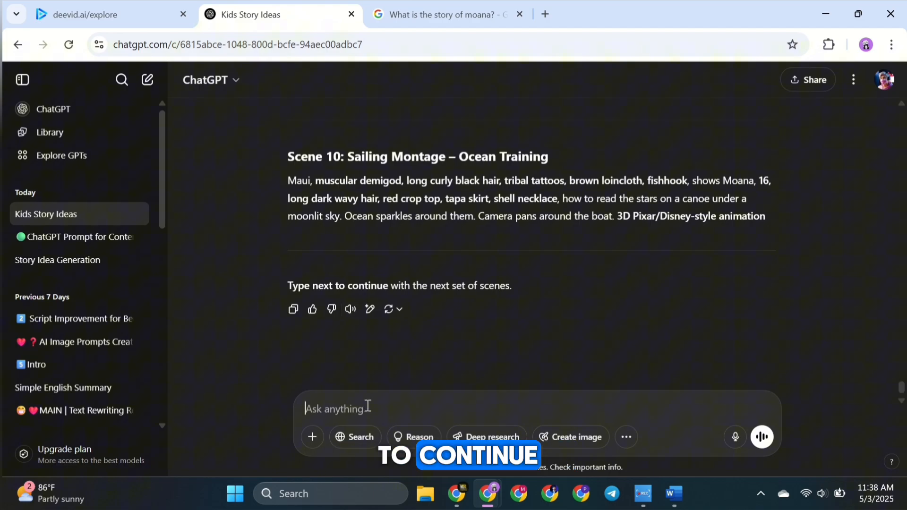
# Send 'next' to continue the scene image prompts beyond Scene 10
pyautogui.write('next')
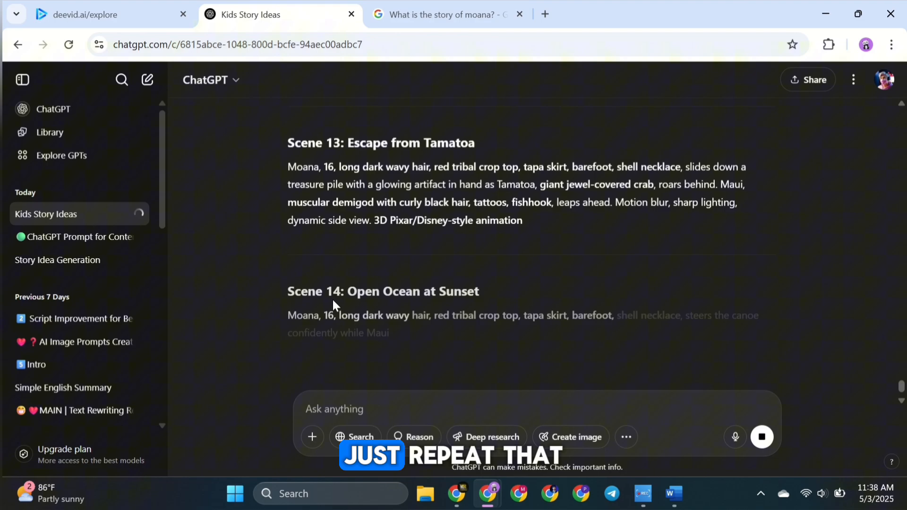
pyautogui.scroll(-3)
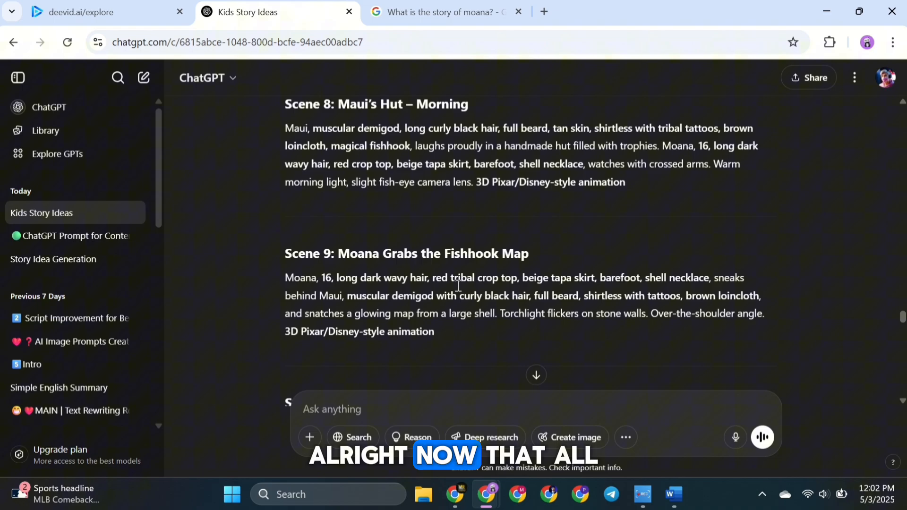
pyautogui.scroll(-3)
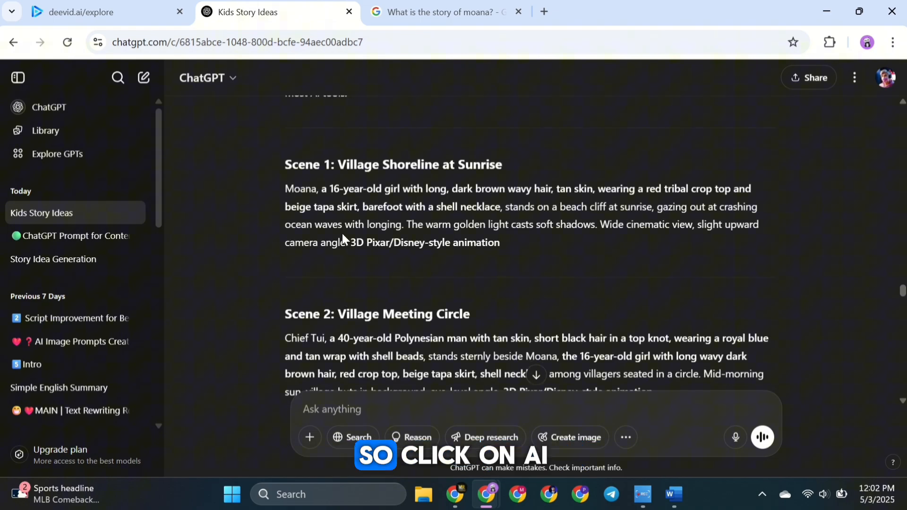
# Open DeeVid's AI Image generator and bring in the Scene 1 shoreline prompt from ChatGPT
pyautogui.click(104, 11)
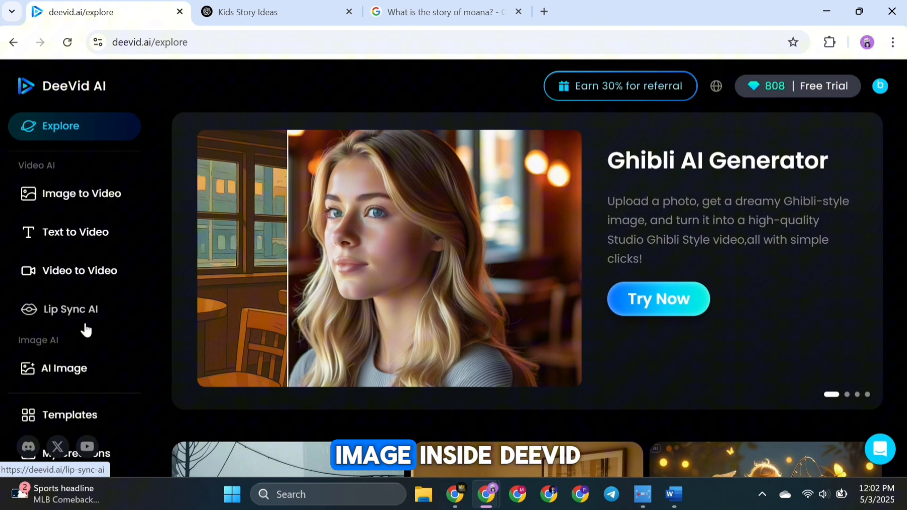
pyautogui.click(64, 368)
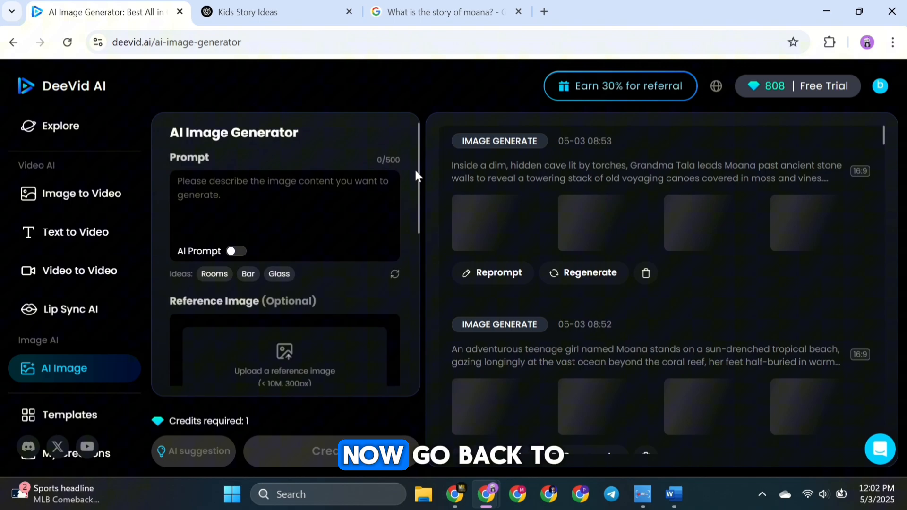
pyautogui.click(257, 12)
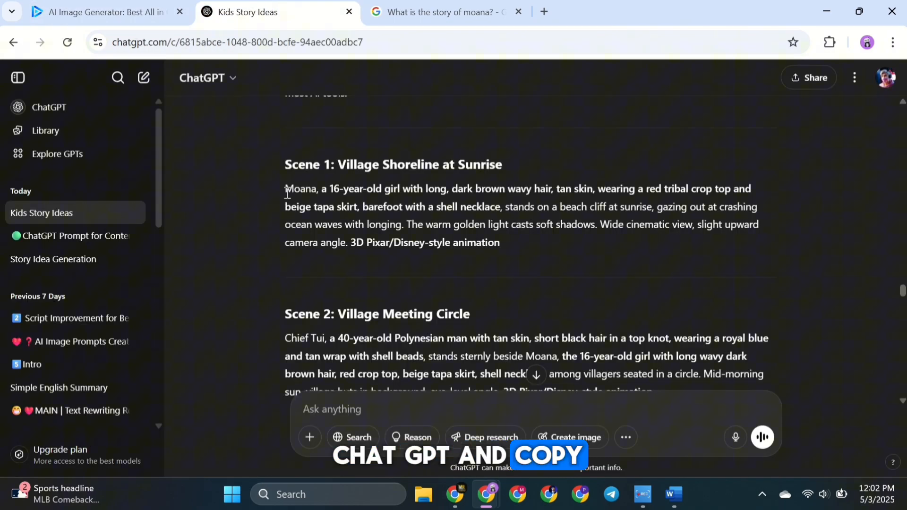
pyautogui.click(103, 11)
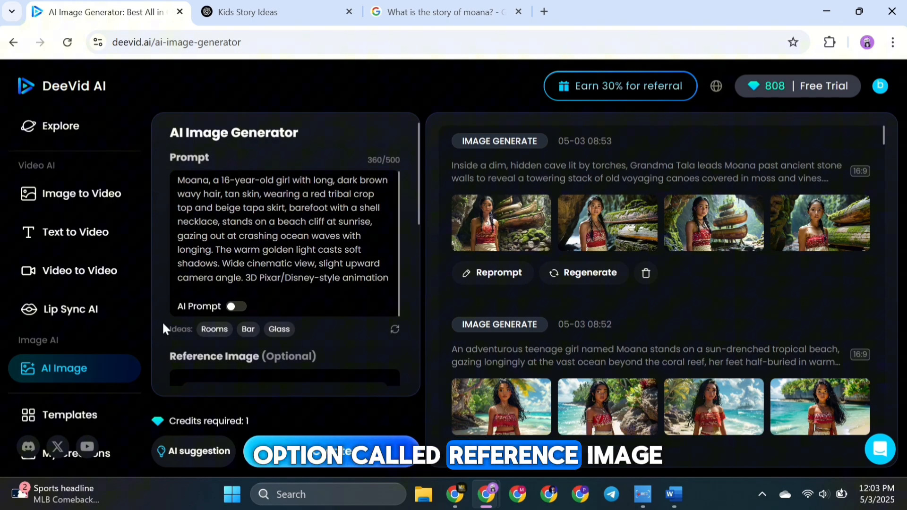
# Add the Moana and Maui picture as a reference image with fidelity about 0.4
pyautogui.scroll(-3)
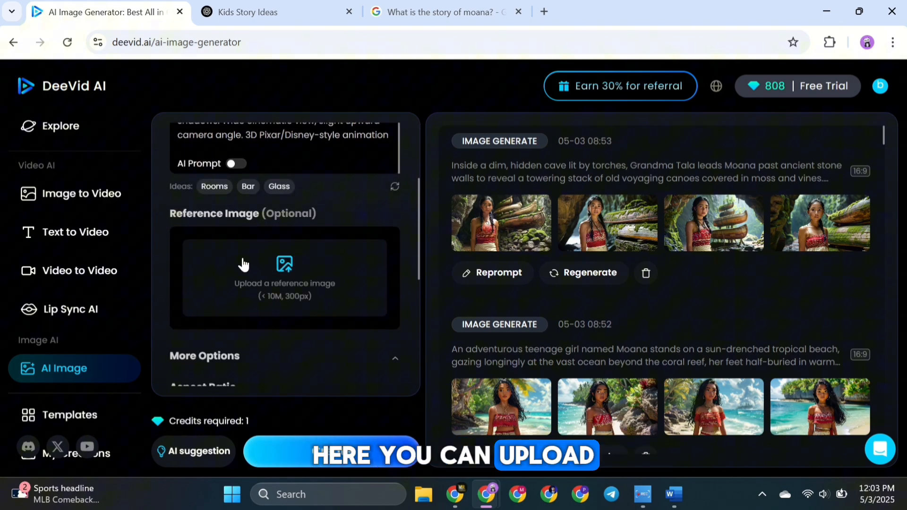
pyautogui.click(445, 12)
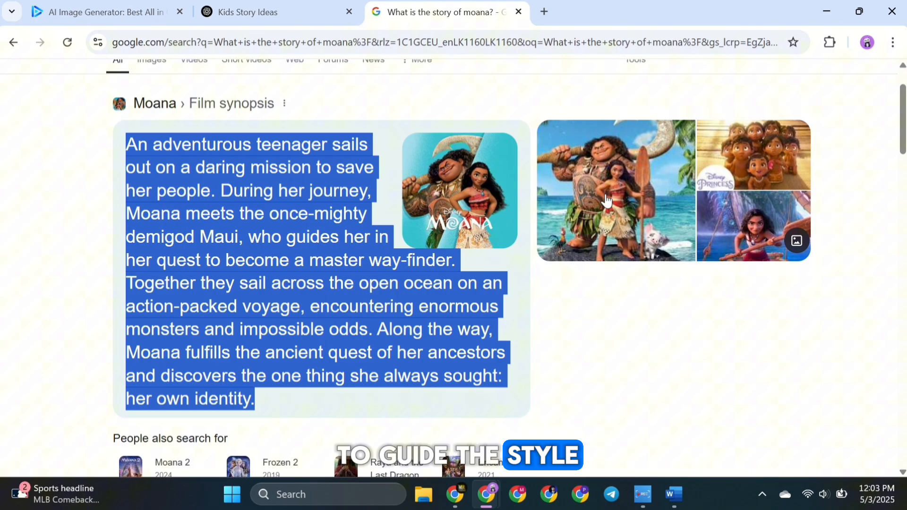
pyautogui.click(614, 191)
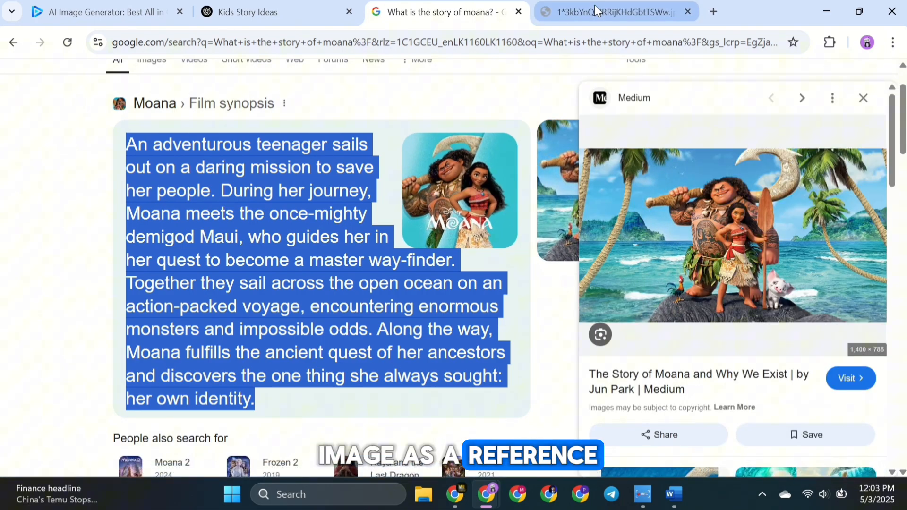
pyautogui.click(104, 12)
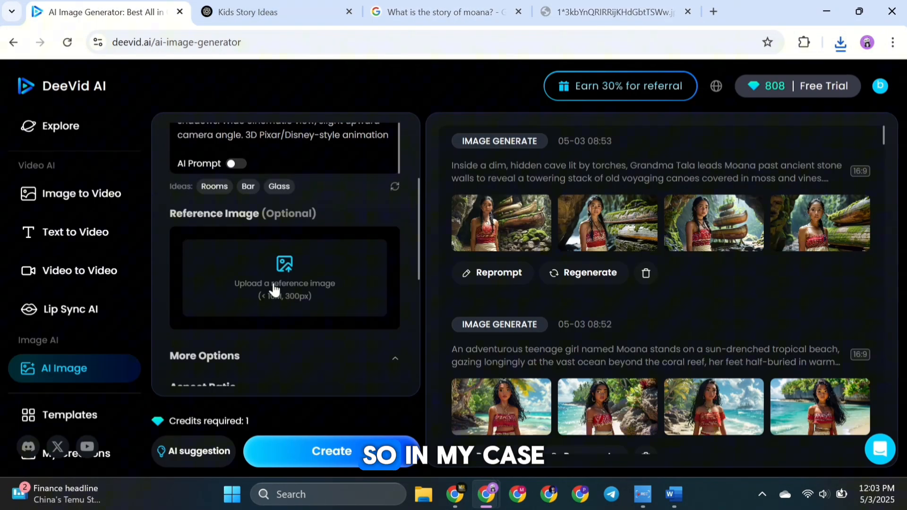
pyautogui.click(284, 278)
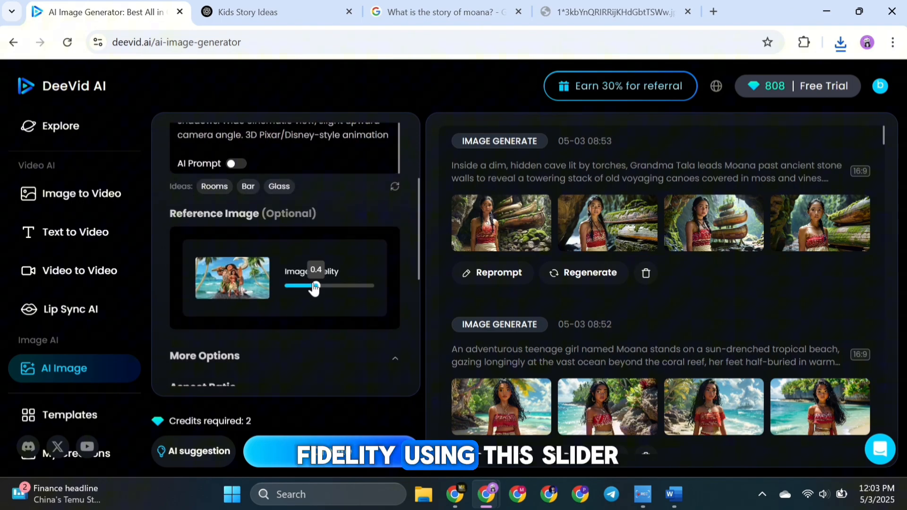
pyautogui.moveTo(312, 286); pyautogui.dragTo(316, 285)
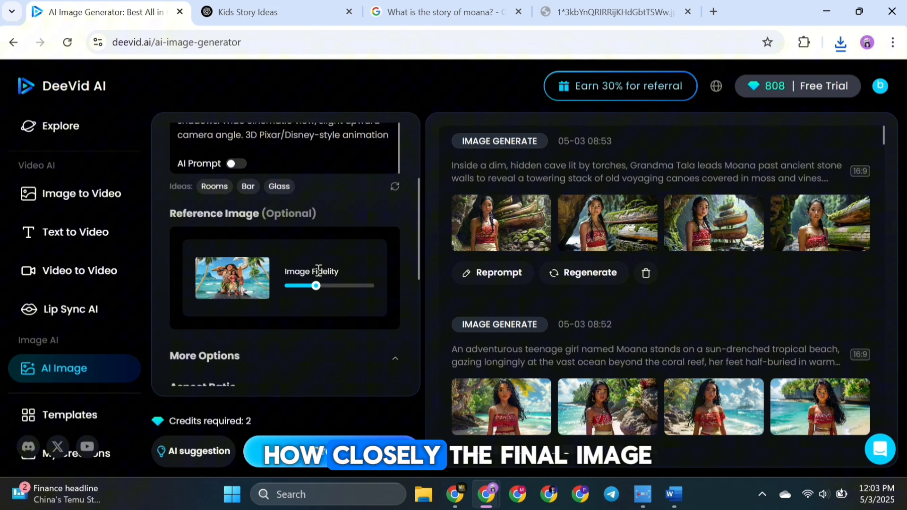
# Set the 16:9 aspect ratio and create the Scene 1 image set
pyautogui.scroll(-3)
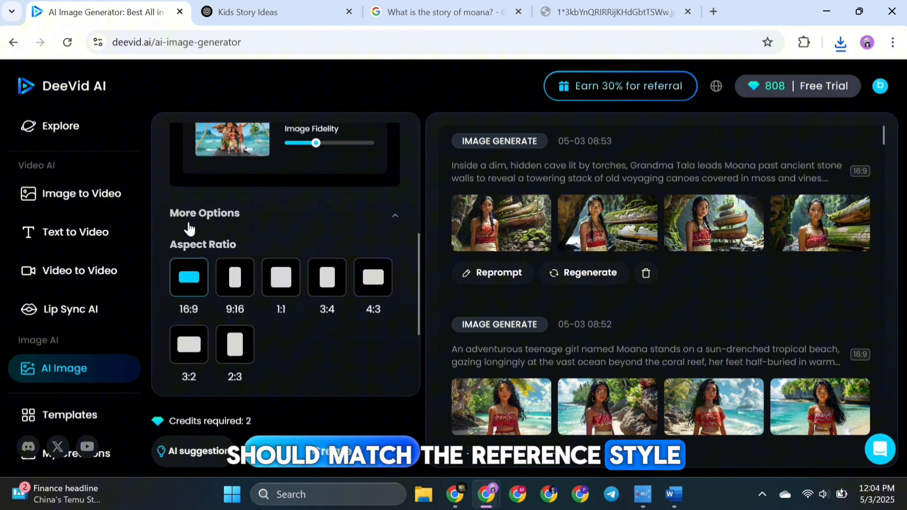
pyautogui.click(372, 277)
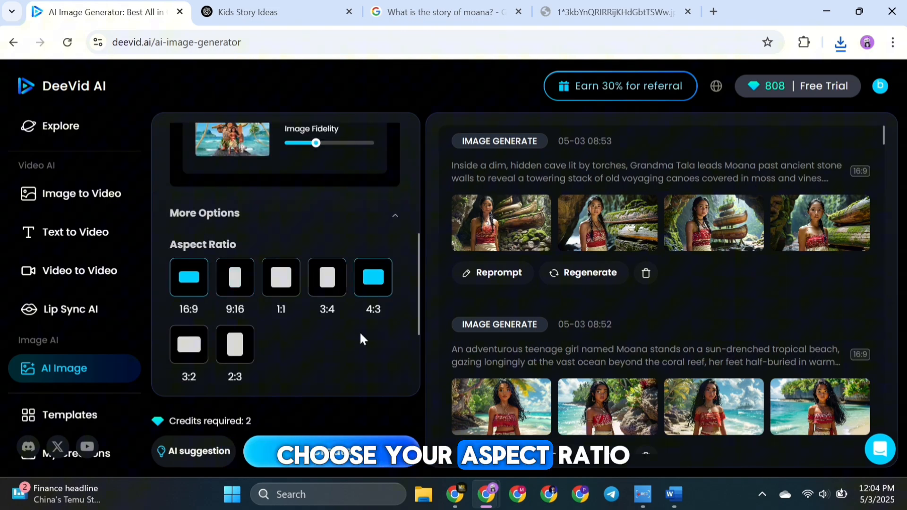
pyautogui.scroll(-3)
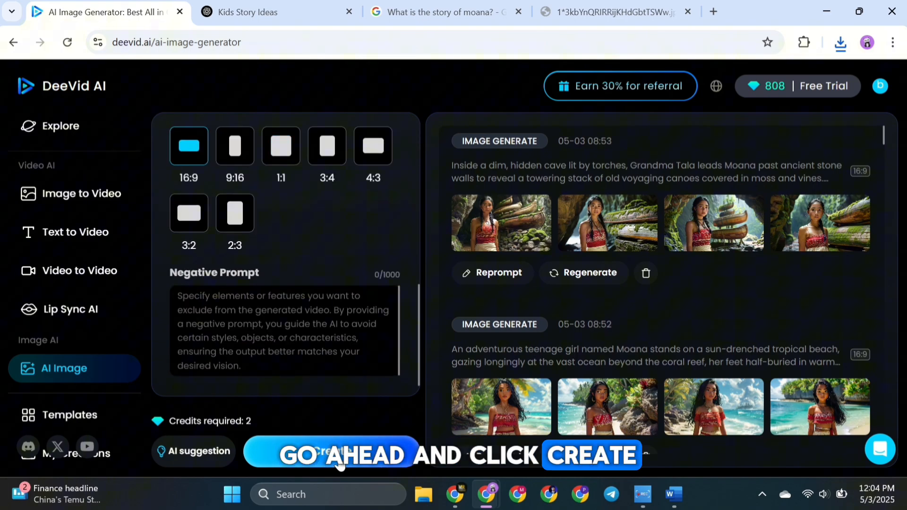
pyautogui.click(331, 454)
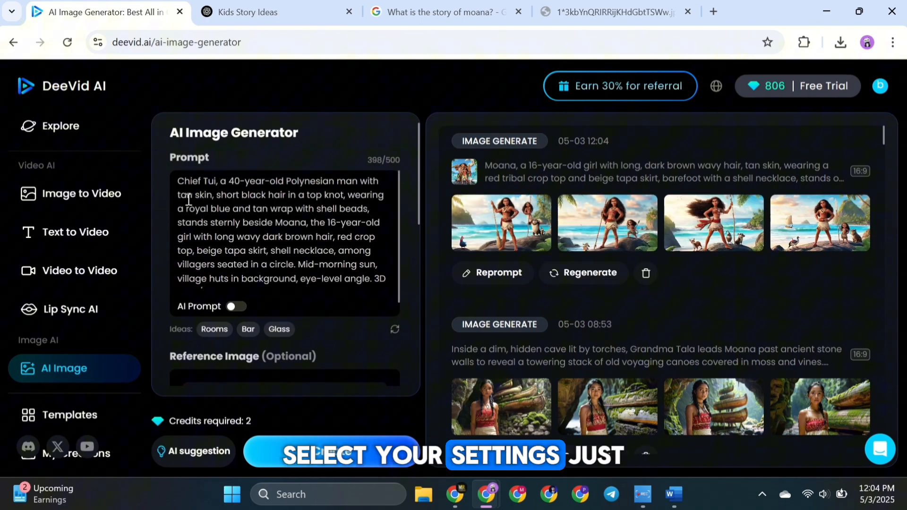
# Create the Chief Tui scene images, then review the beach and village results
pyautogui.scroll(-3)
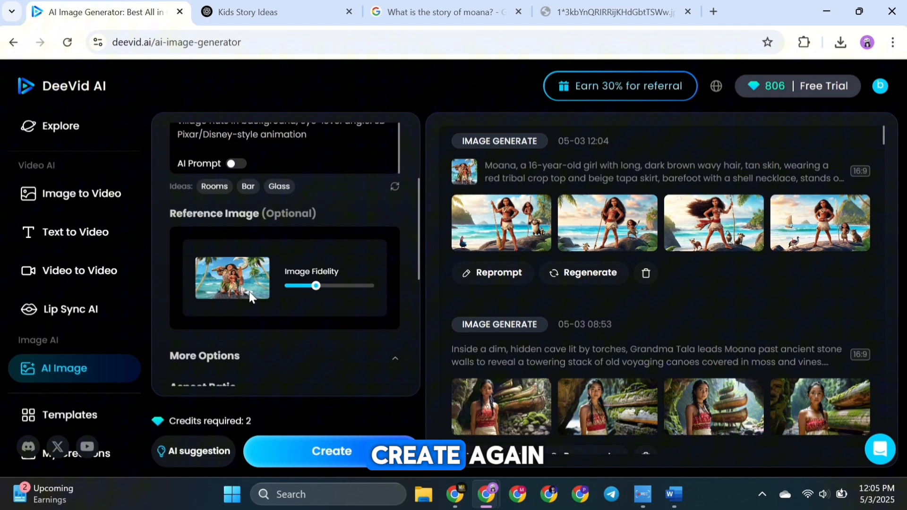
pyautogui.click(332, 451)
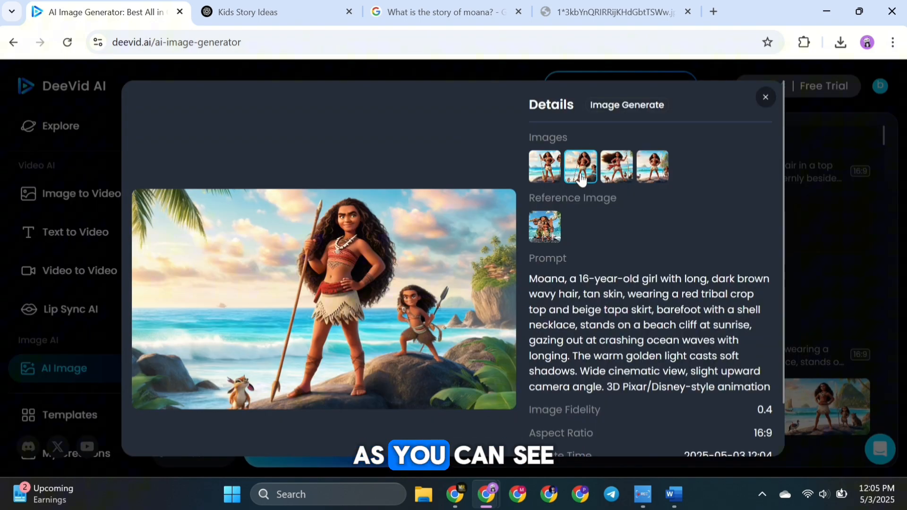
pyautogui.click(652, 166)
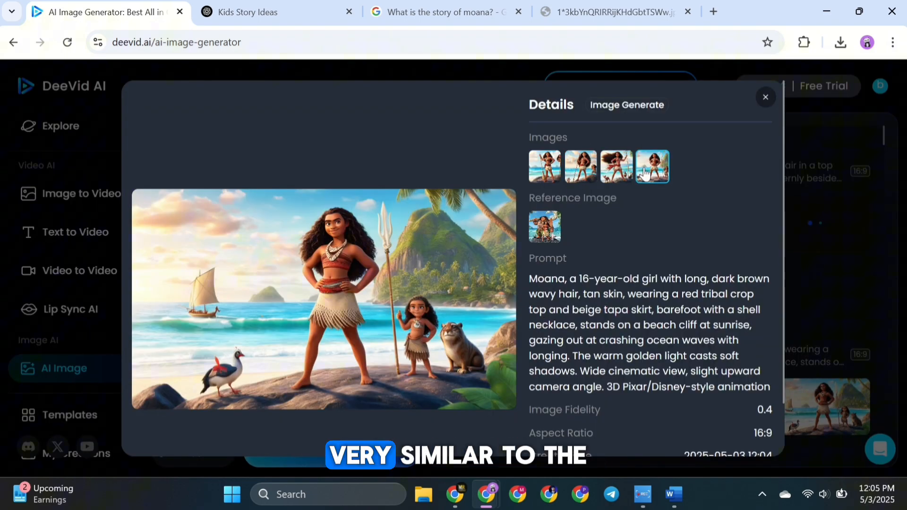
pyautogui.click(764, 97)
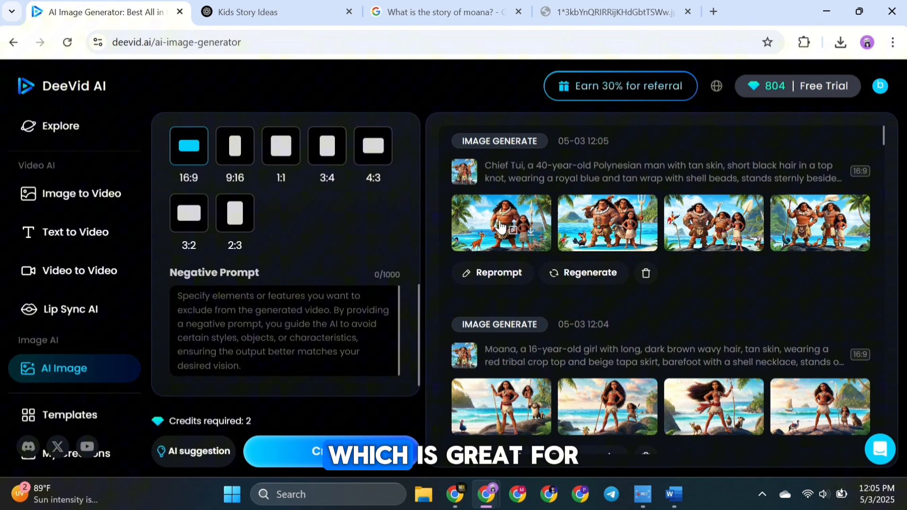
pyautogui.click(500, 222)
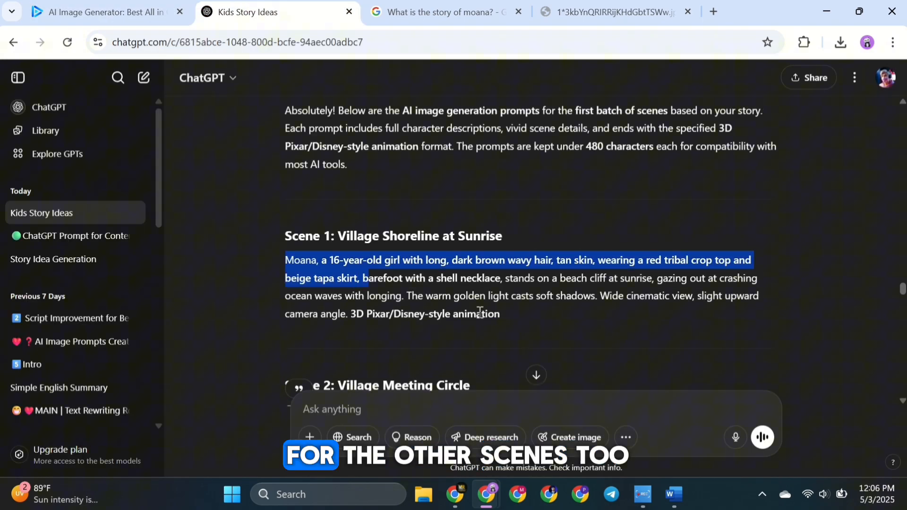
# Return to the generator and view another Chief Tui village image
pyautogui.click(104, 11)
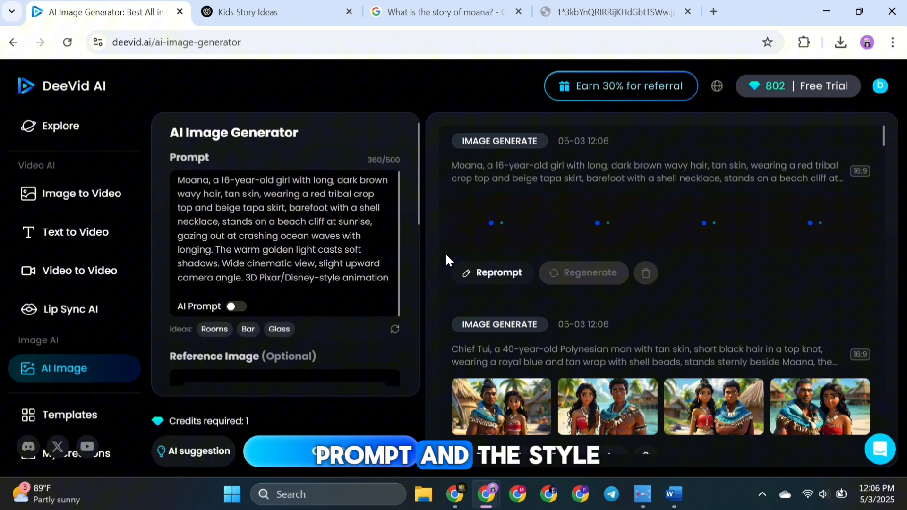
pyautogui.scroll(-3)
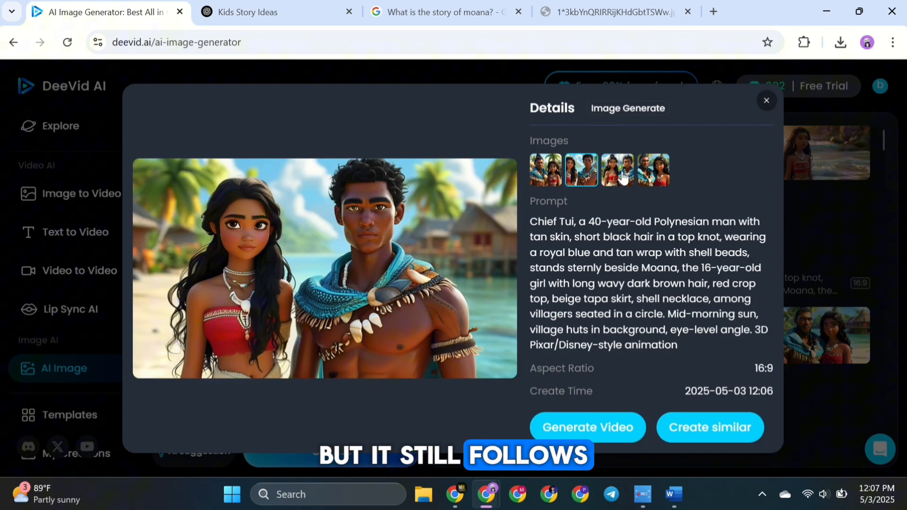
pyautogui.click(765, 100)
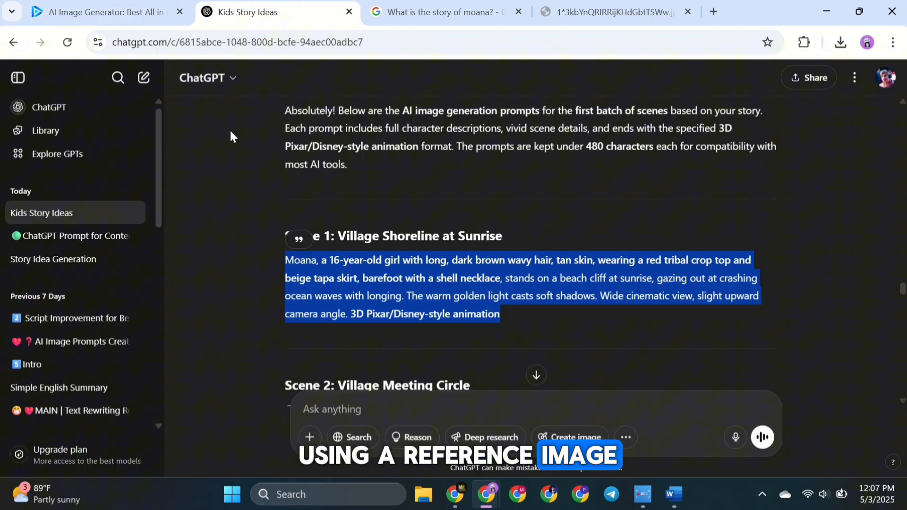
# Bring in ChatGPT's scene prompts and create the campfire and canoe image sets
pyautogui.click(104, 12)
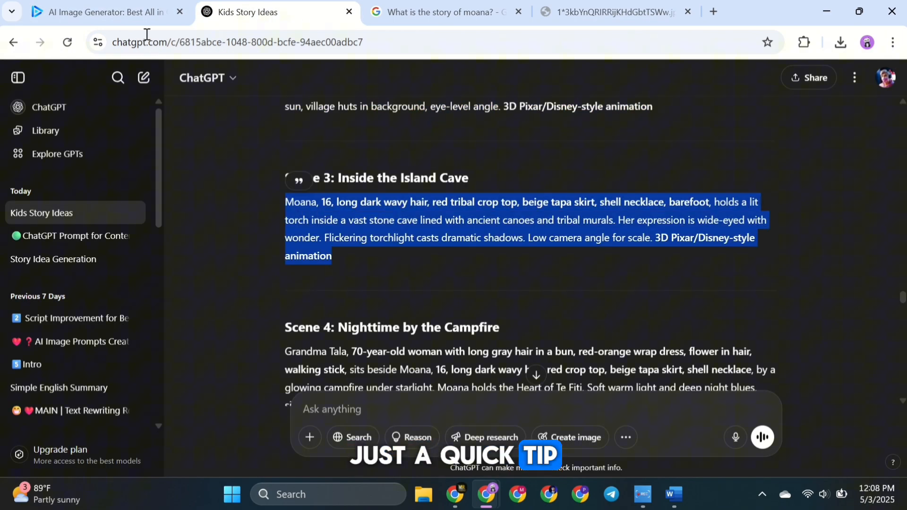
pyautogui.scroll(-3)
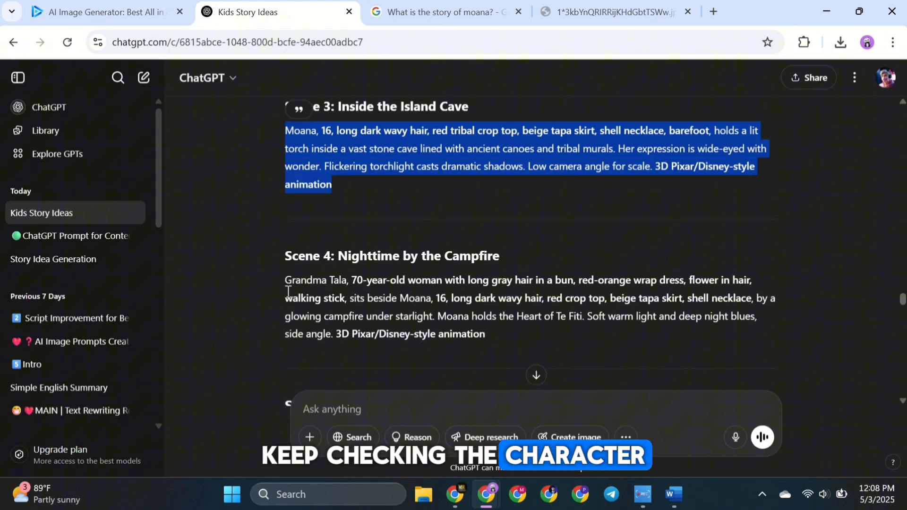
pyautogui.click(107, 11)
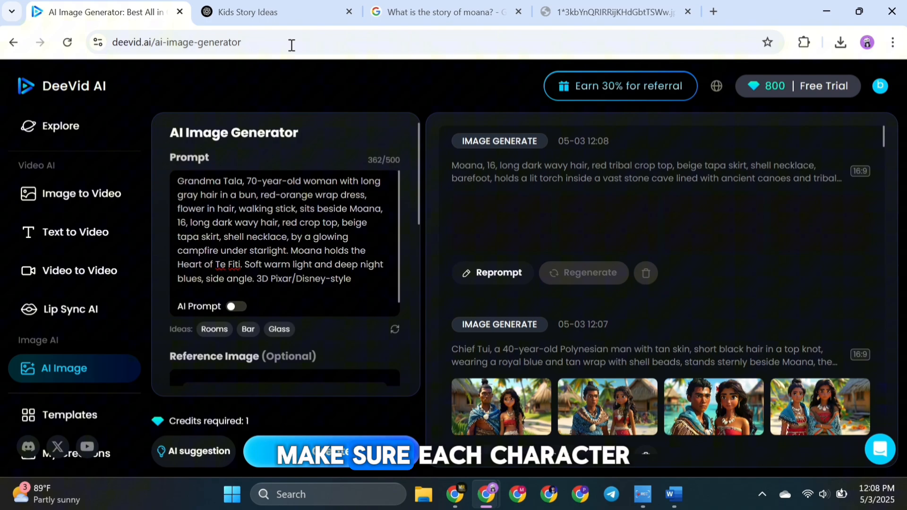
pyautogui.click(332, 451)
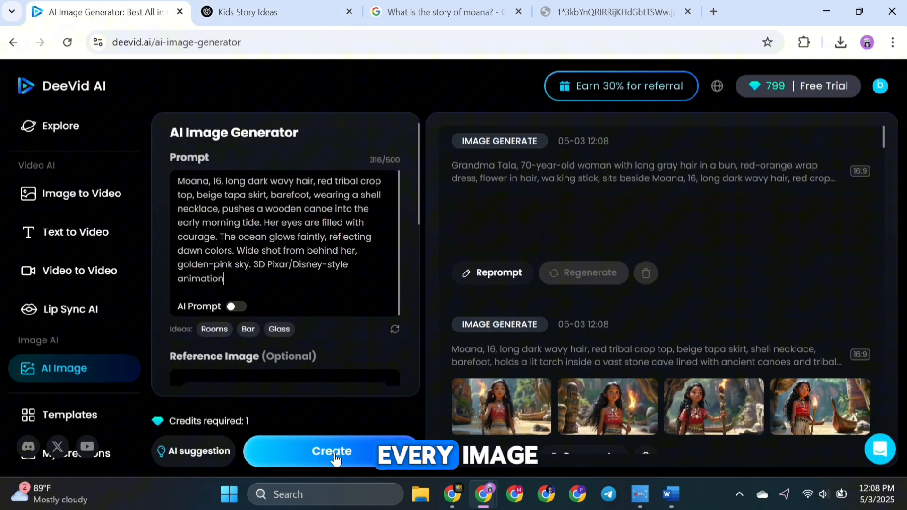
pyautogui.click(331, 451)
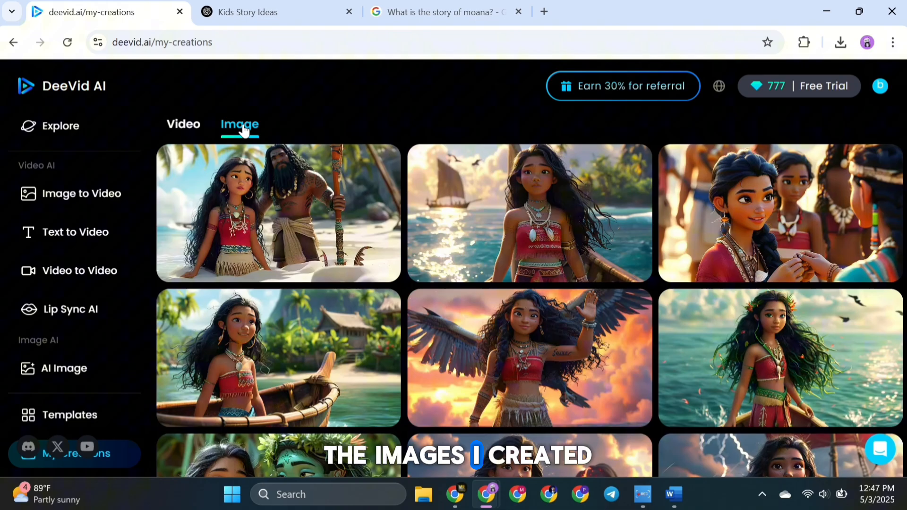
pyautogui.scroll(-3)
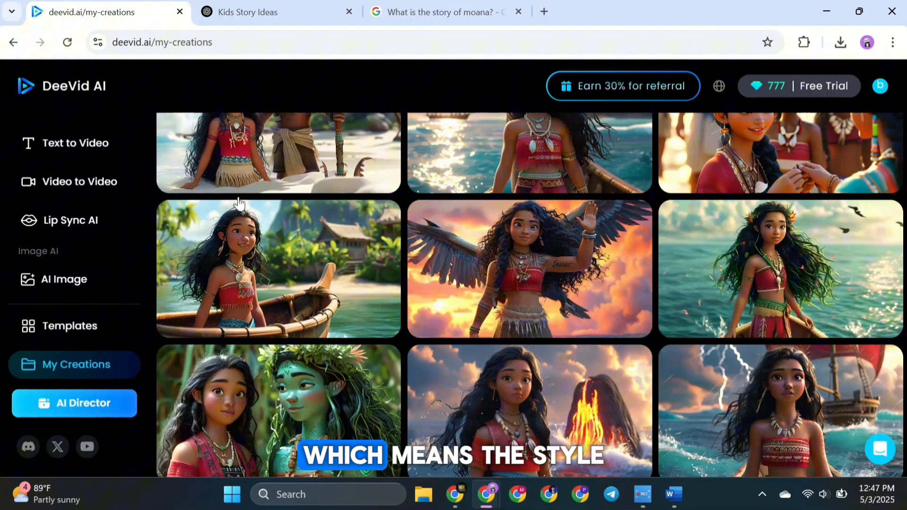
pyautogui.scroll(-3)
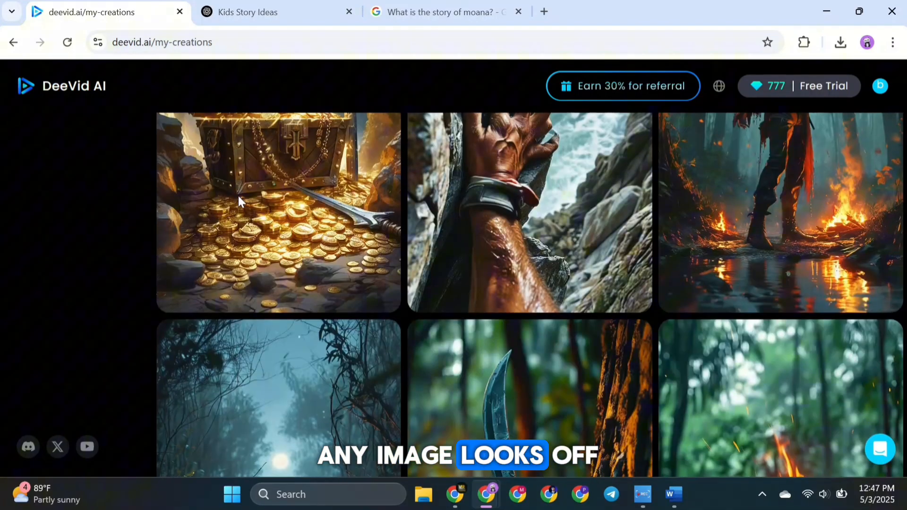
pyautogui.scroll(-3)
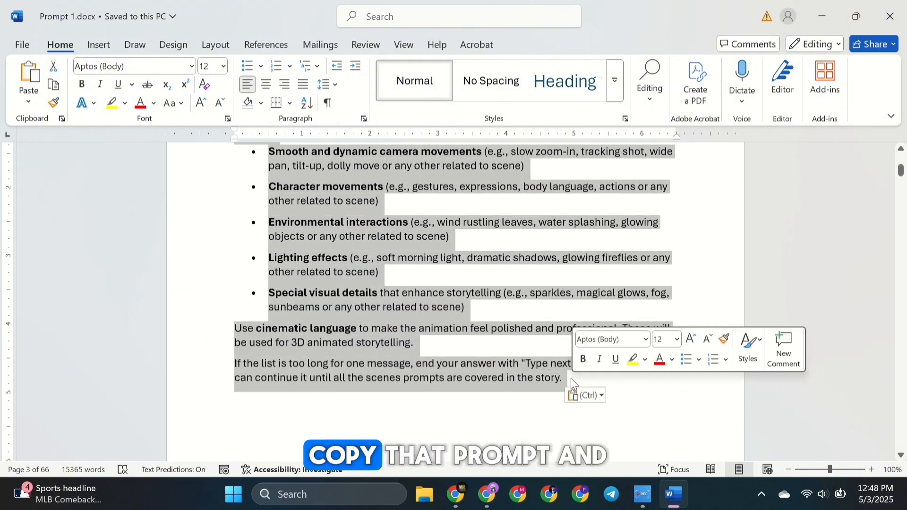
# Copy the cinematic animation-description prompt from the Word document
pyautogui.click(487, 494)
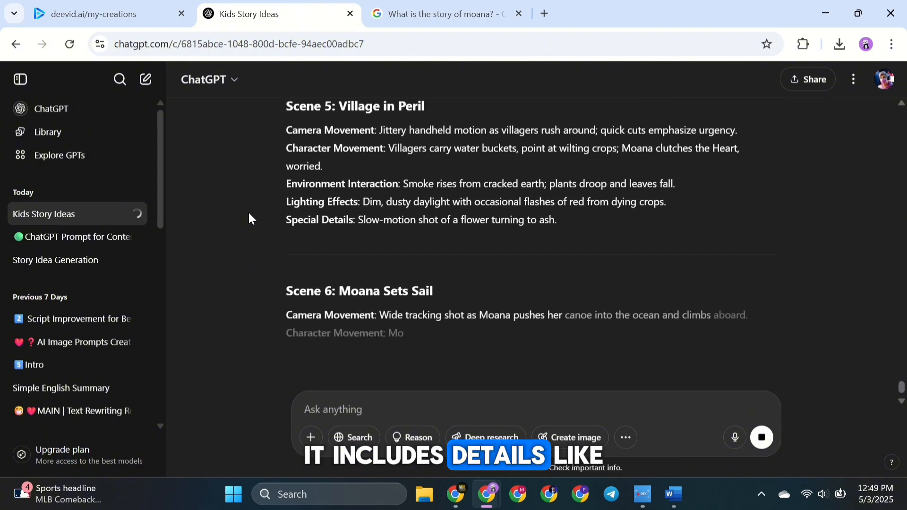
# Read the first ten animation descriptions and send 'next' to continue the list
pyautogui.scroll(-3)
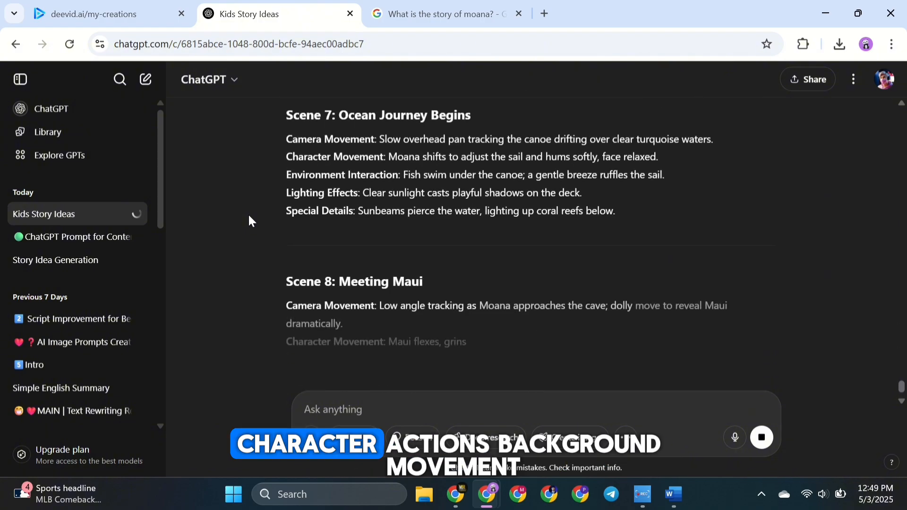
pyautogui.scroll(-3)
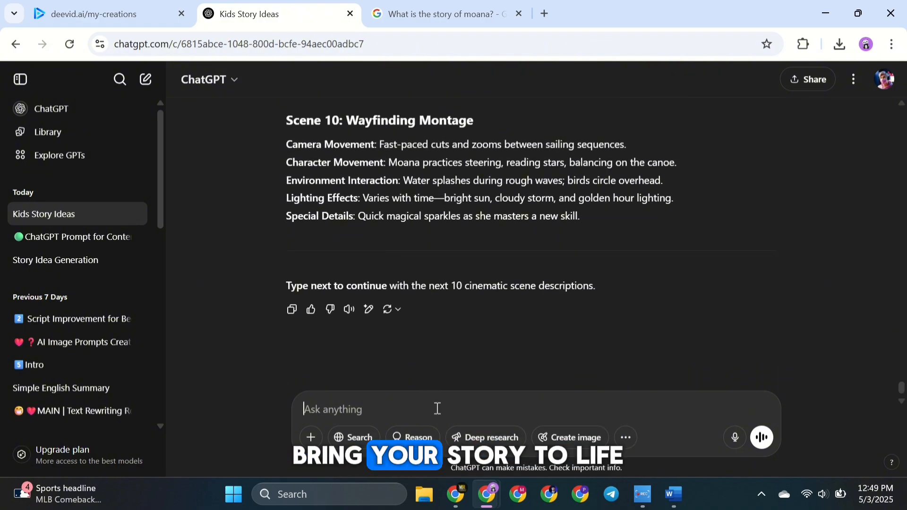
pyautogui.write('next')
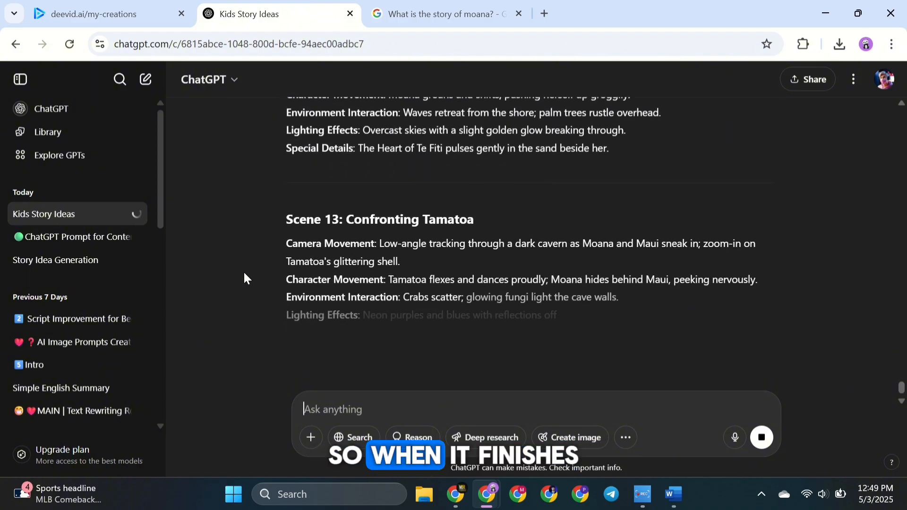
pyautogui.scroll(-3)
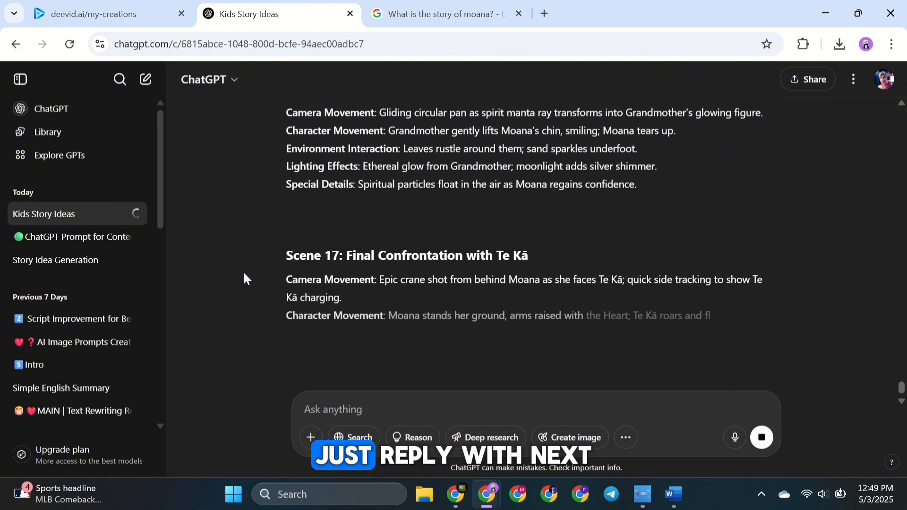
pyautogui.scroll(-3)
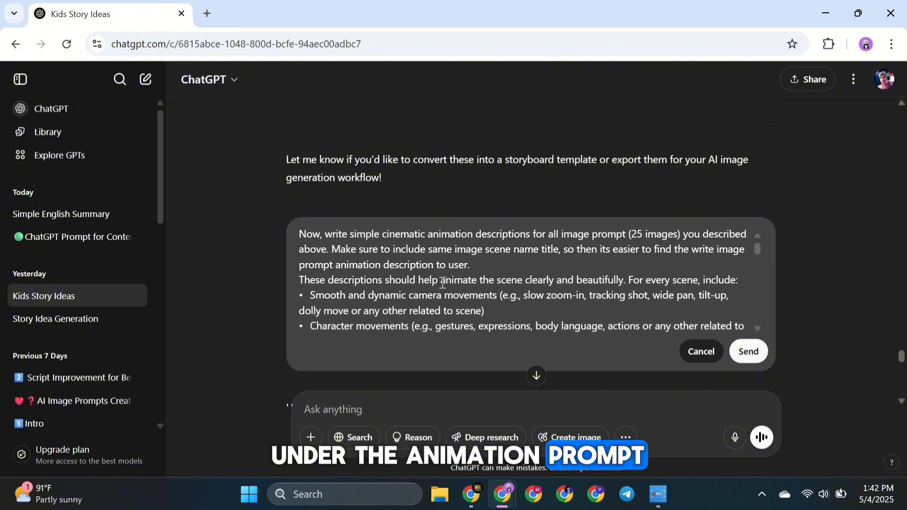
# Send the edited 25-scene request and scroll through the generated animation descriptions
pyautogui.scroll(-3)
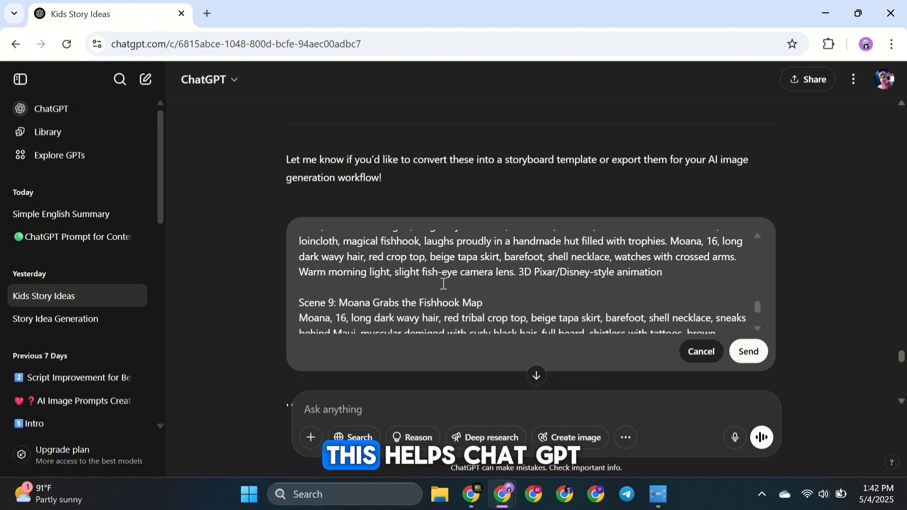
pyautogui.click(747, 351)
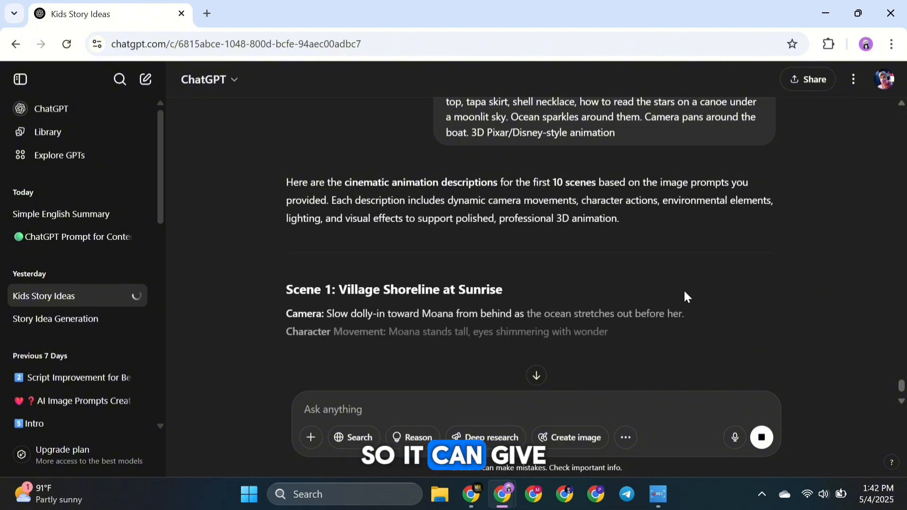
pyautogui.scroll(-3)
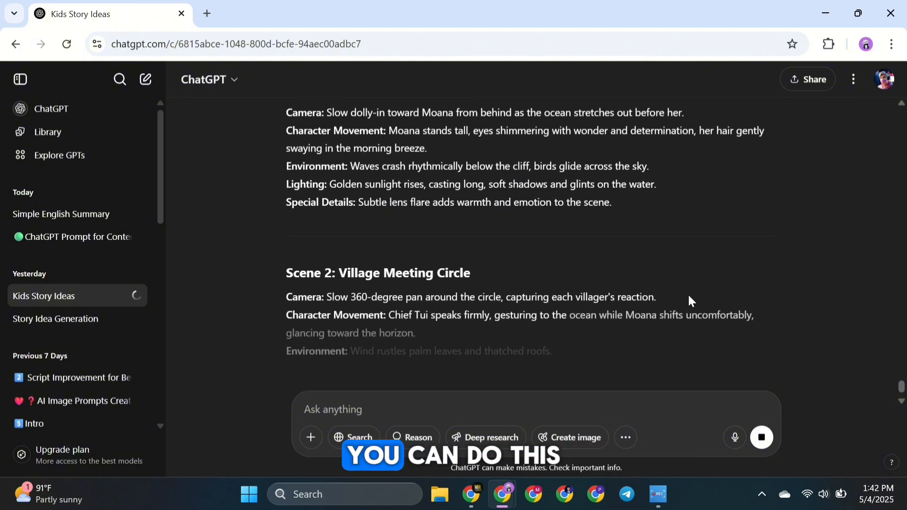
pyautogui.scroll(-3)
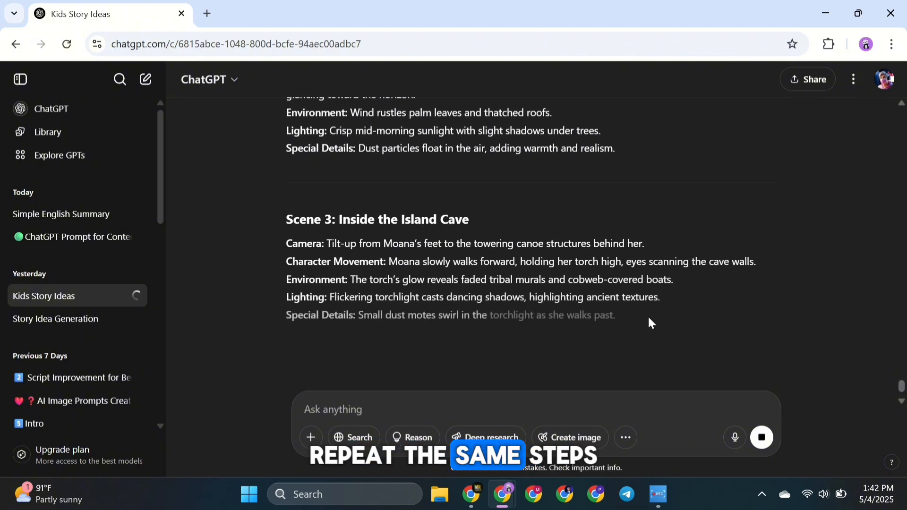
pyautogui.scroll(-3)
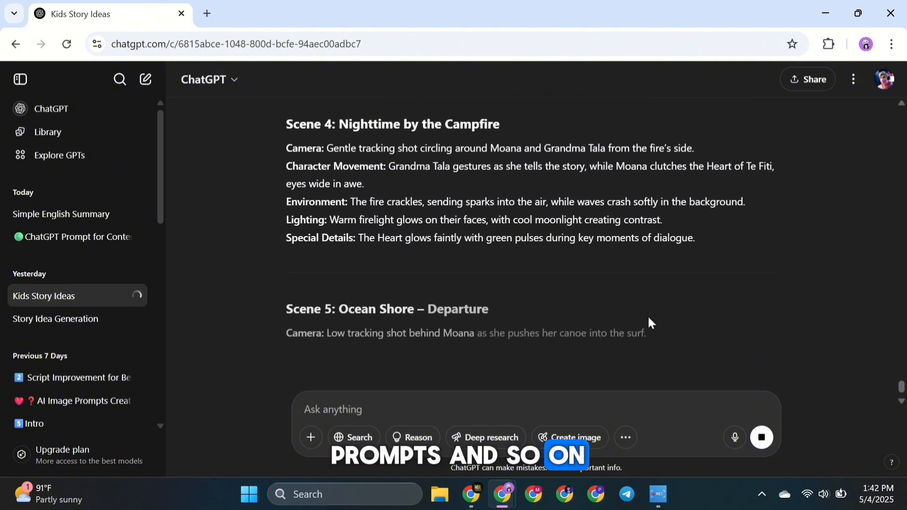
pyautogui.scroll(-3)
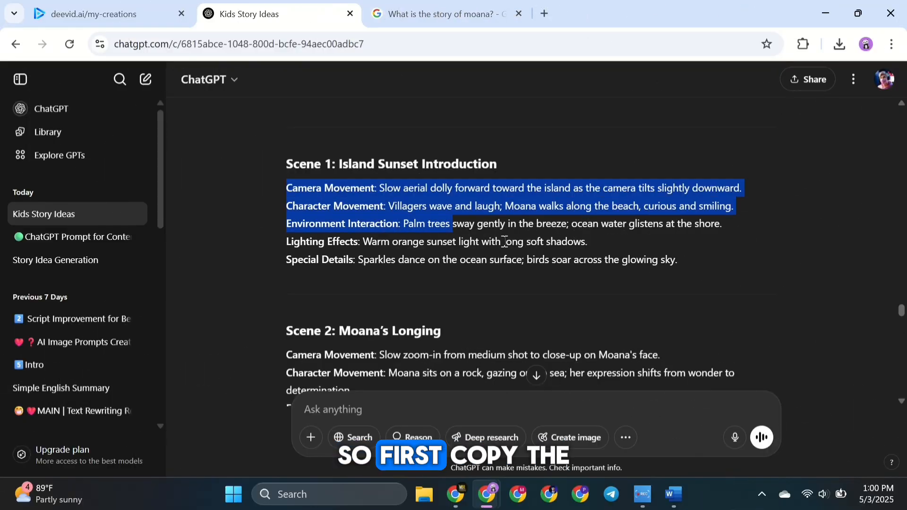
# Open the Moana beach image from DeeVid's creations and launch Generate Video
pyautogui.click(87, 13)
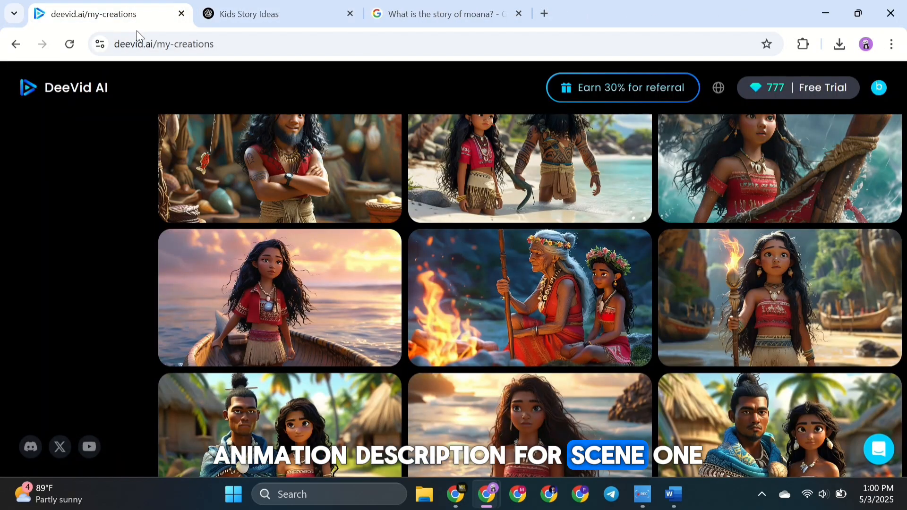
pyautogui.scroll(-3)
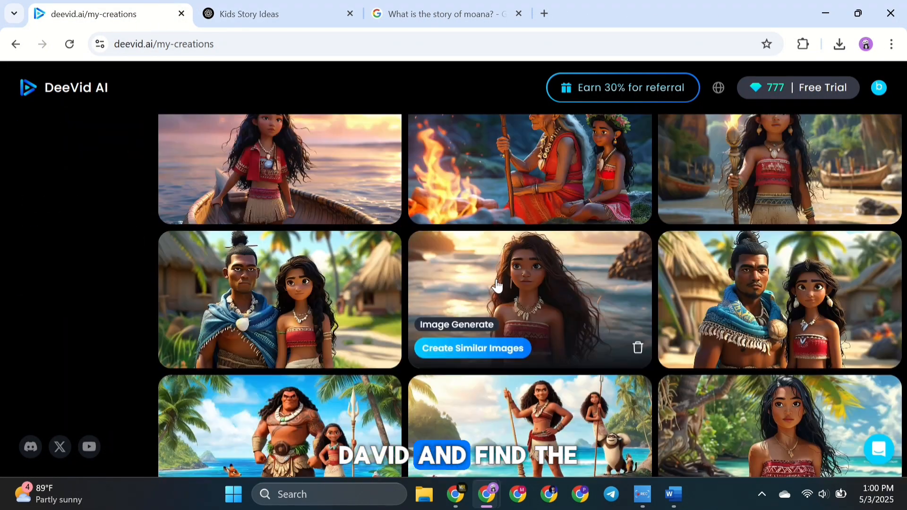
pyautogui.click(528, 298)
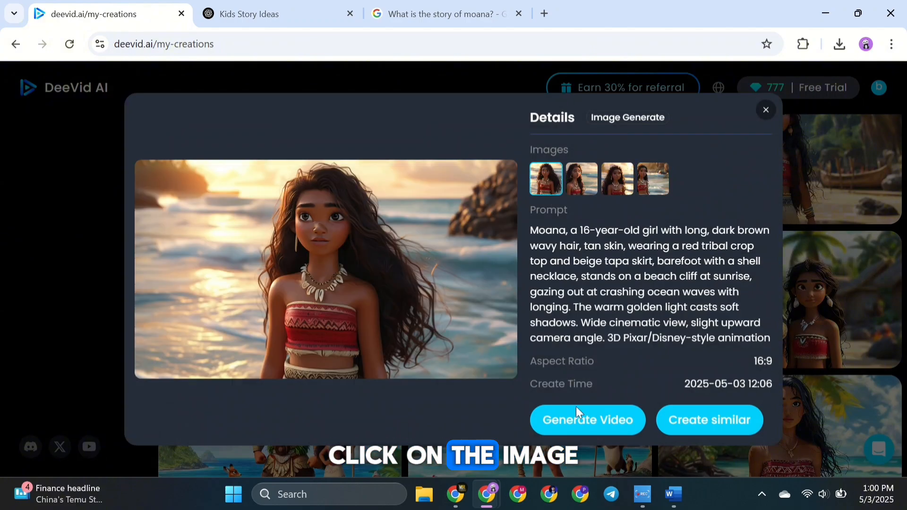
pyautogui.click(586, 419)
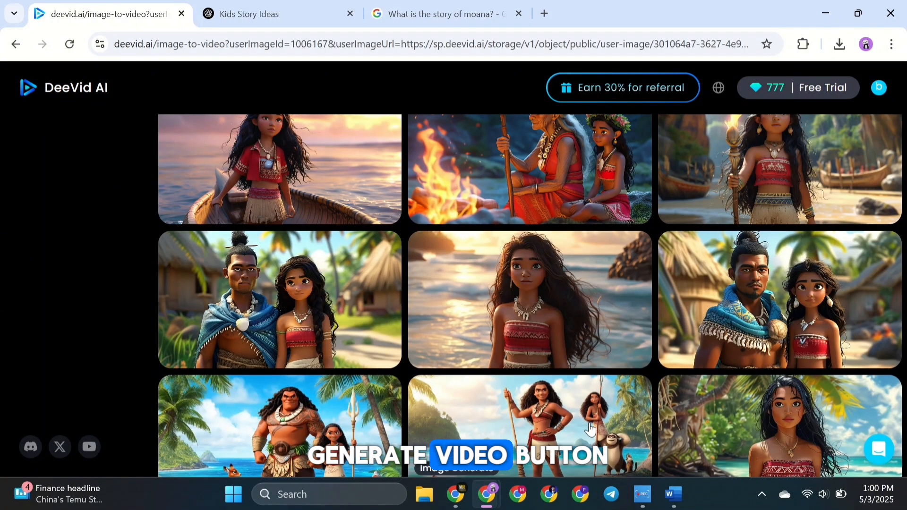
pyautogui.click(85, 195)
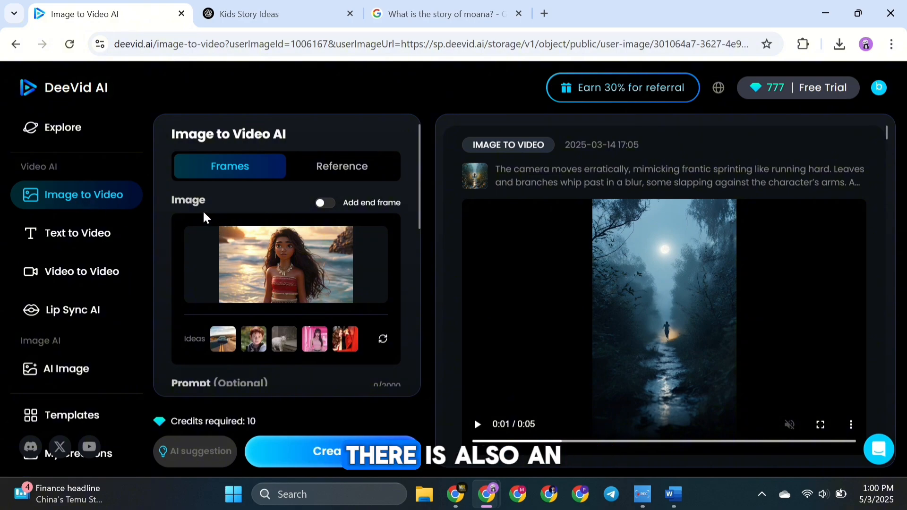
# Keep single-image Frames mode and choose 1080P resolution for the Scene 1 video
pyautogui.click(341, 166)
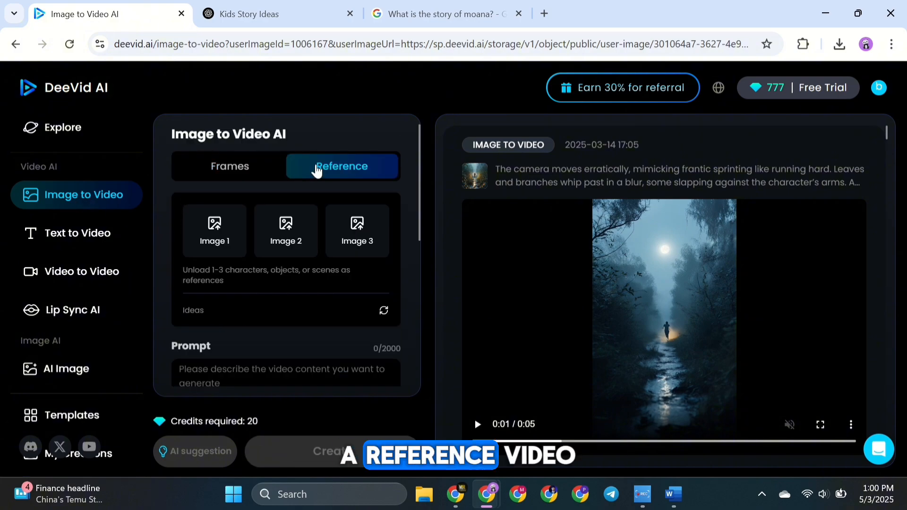
pyautogui.click(229, 165)
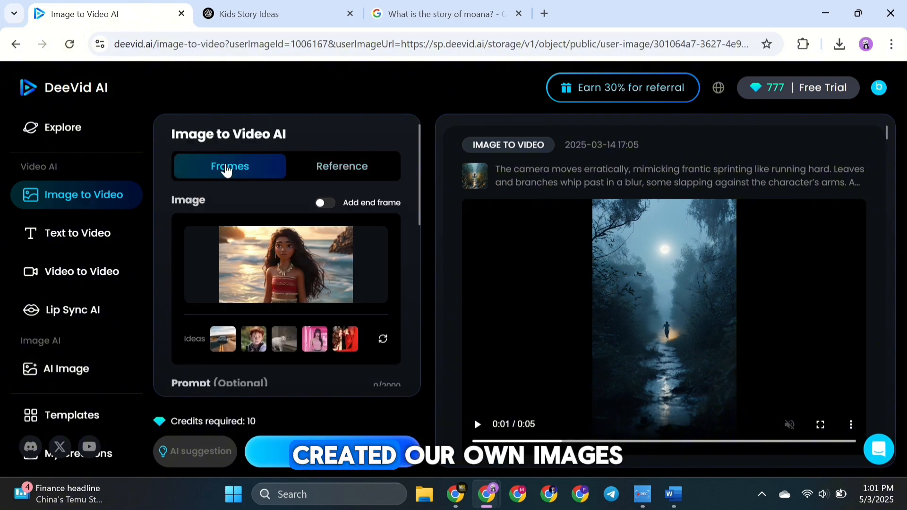
pyautogui.scroll(-3)
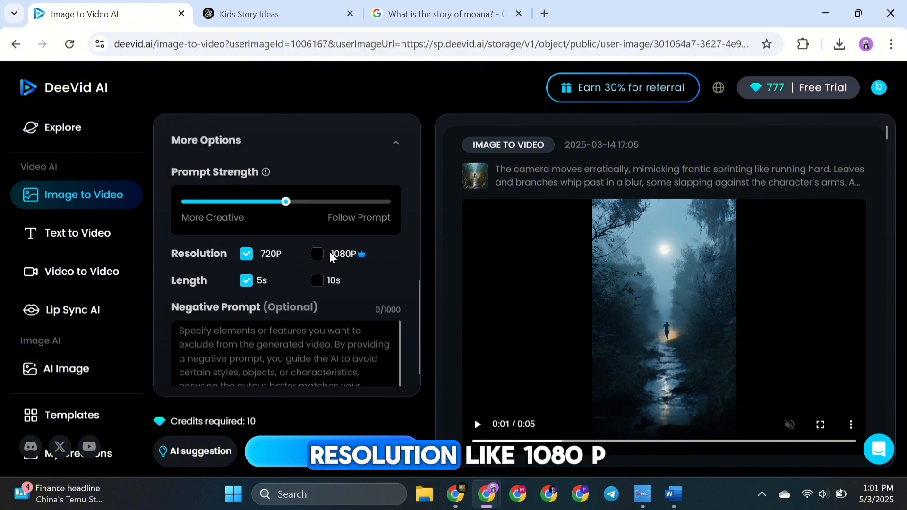
pyautogui.click(316, 253)
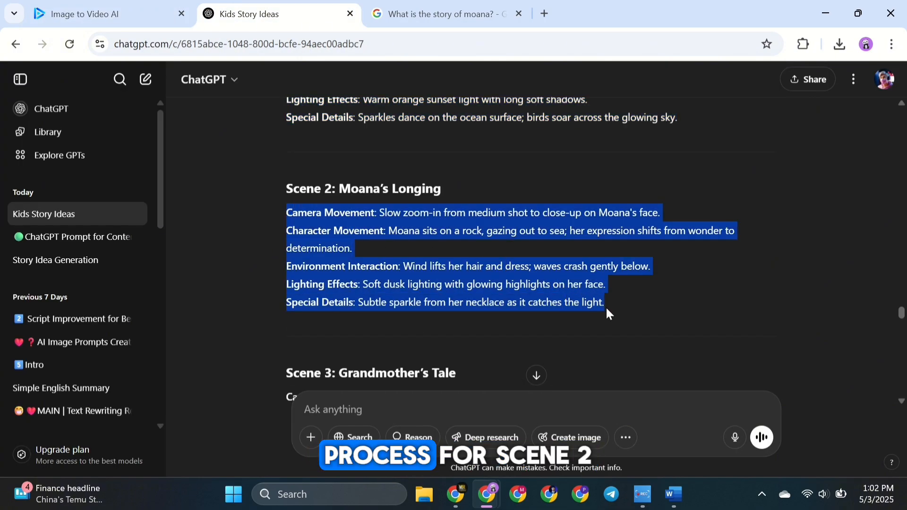
# Open the Chief Tui and Moana image from My Creations and start Generate Video
pyautogui.click(104, 13)
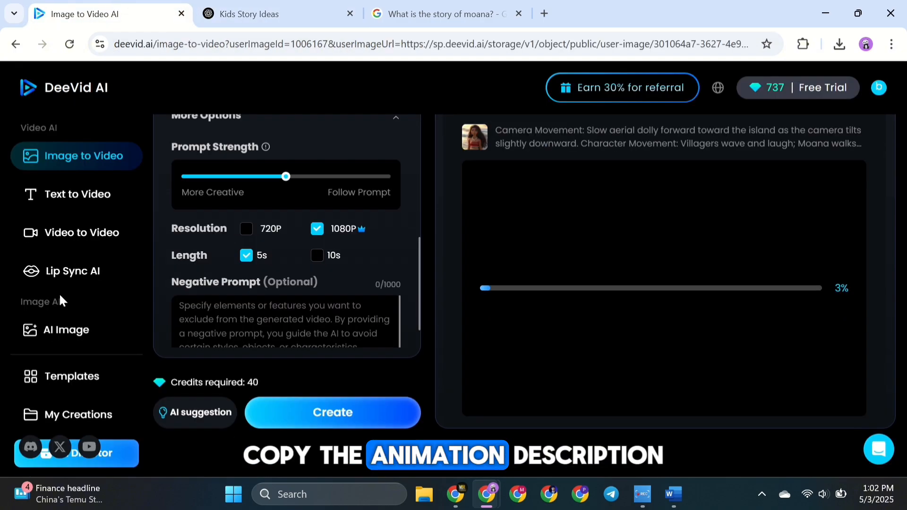
pyautogui.click(83, 414)
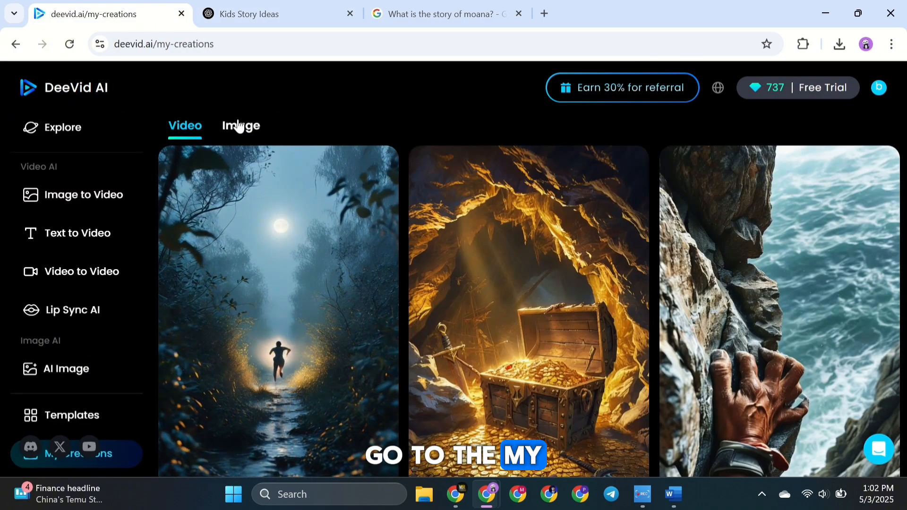
pyautogui.scroll(-3)
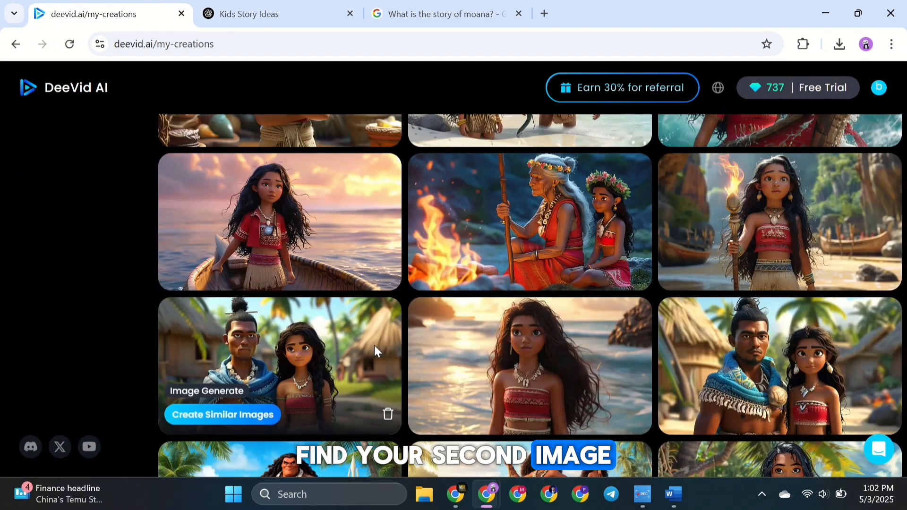
pyautogui.click(279, 365)
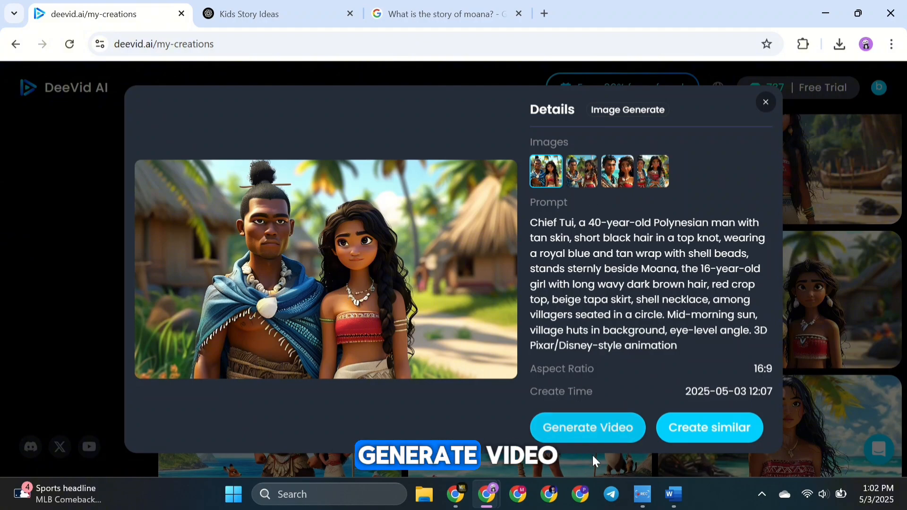
pyautogui.click(587, 427)
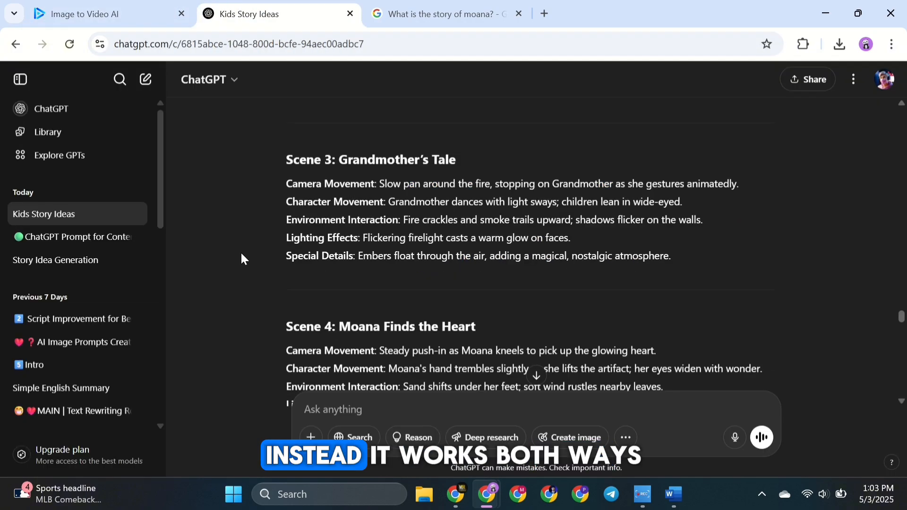
pyautogui.click(101, 13)
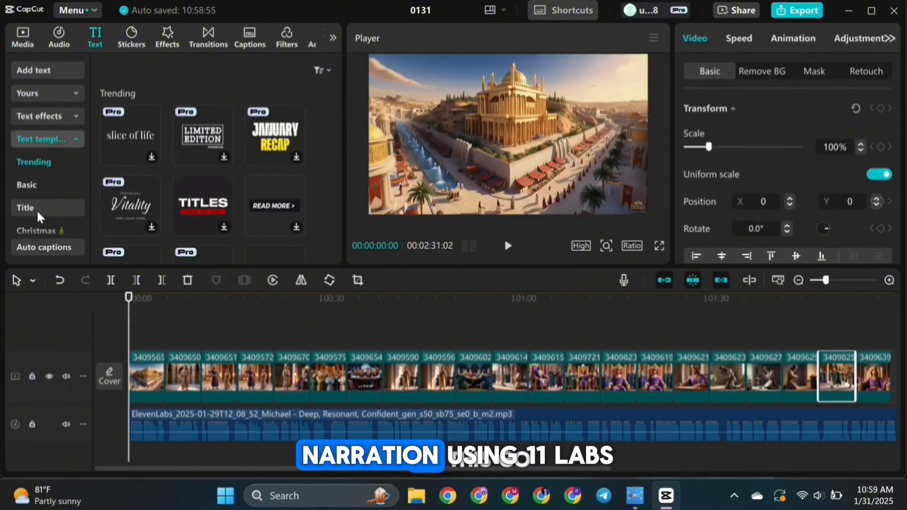
# Browse the Title text templates in CapCut's Text panel
pyautogui.click(507, 245)
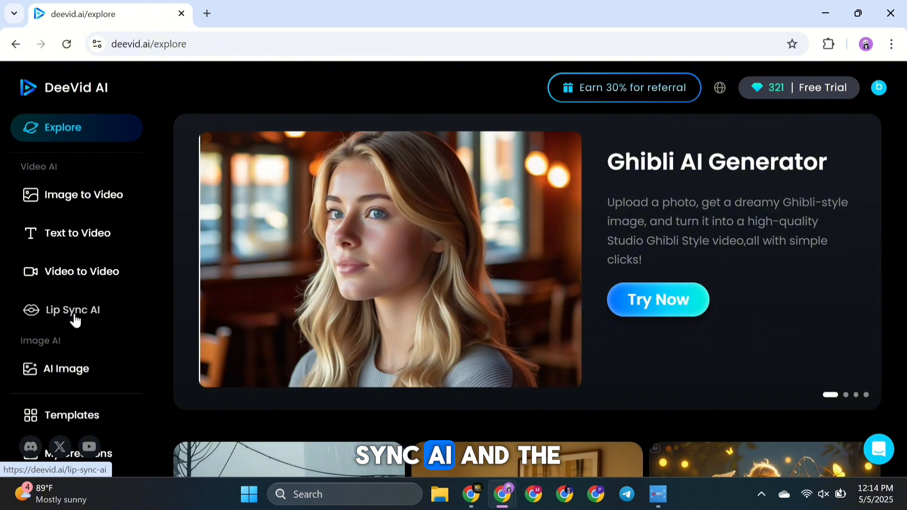
# Scroll down through DeeVid AI's video template gallery
pyautogui.scroll(-3)
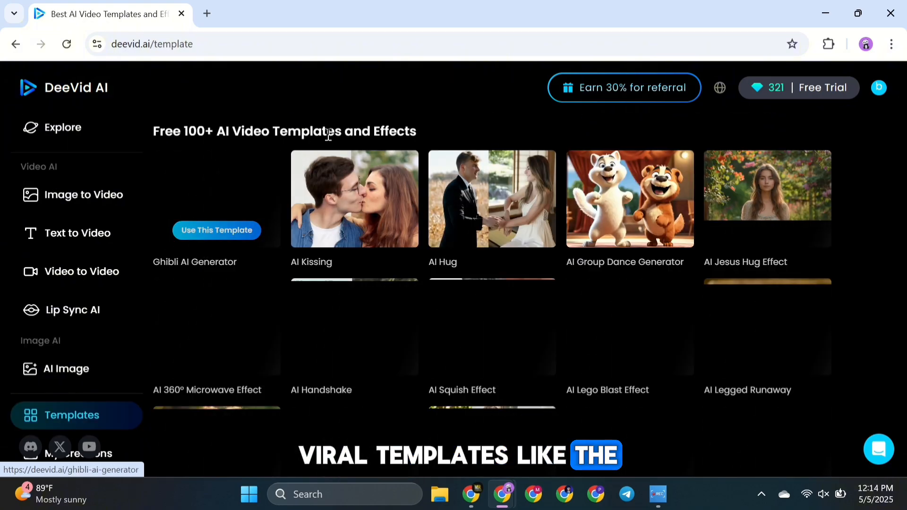
pyautogui.scroll(-3)
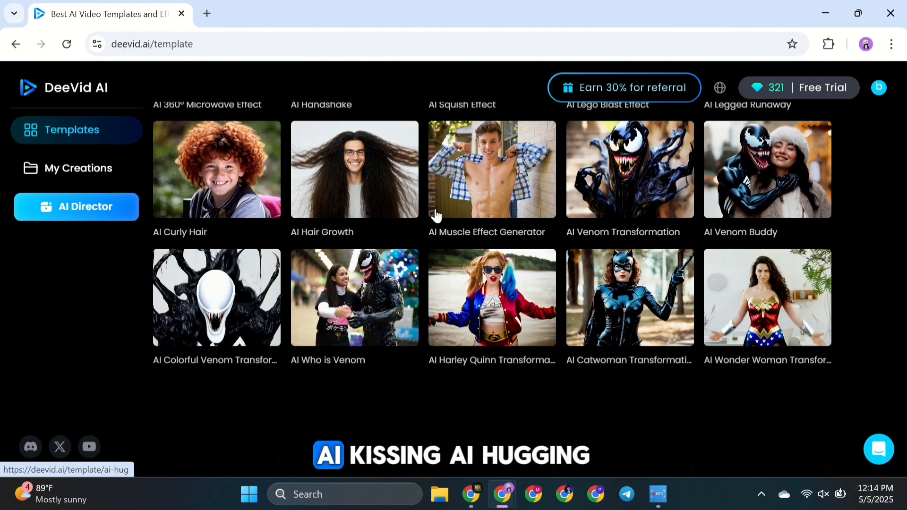
pyautogui.scroll(-3)
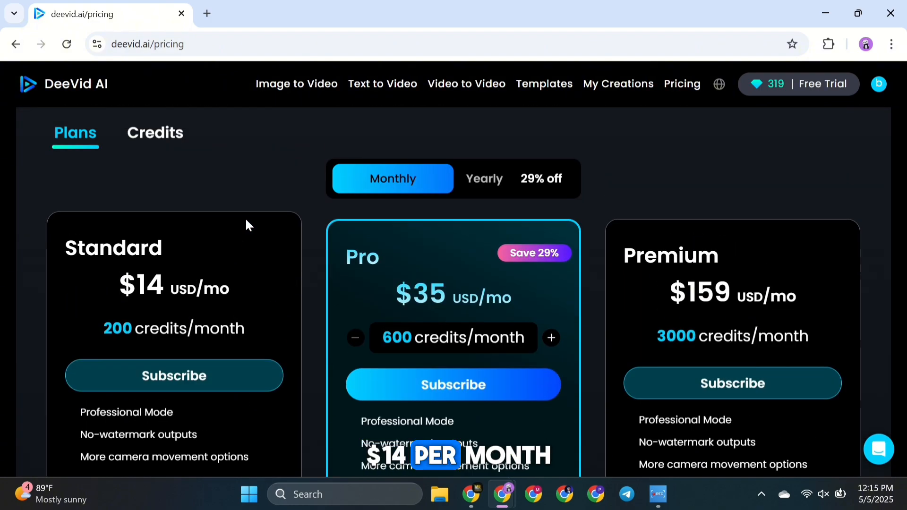
# Review the Standard, Pro and Premium monthly plans on DeeVid's pricing page
pyautogui.click(155, 133)
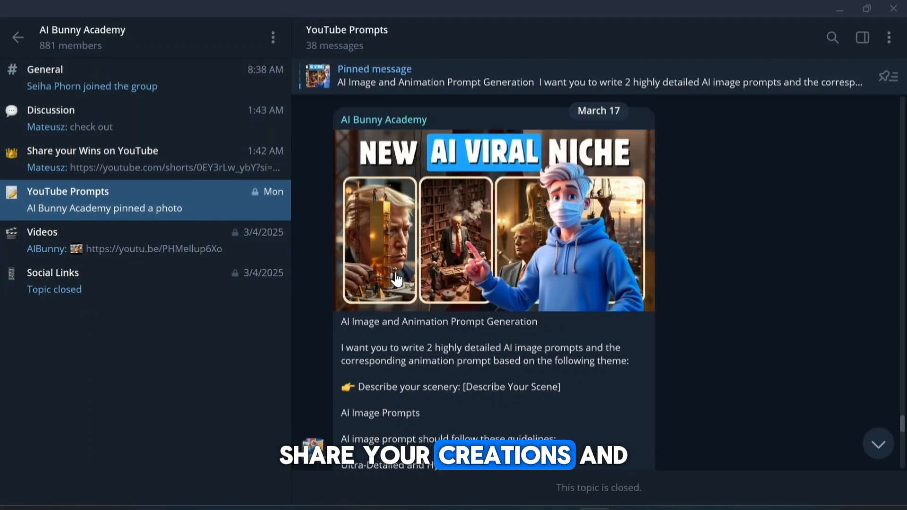
# Scroll down Discord's youtube-prompts forum to view older AI Bunny prompt posts
pyautogui.scroll(-3)
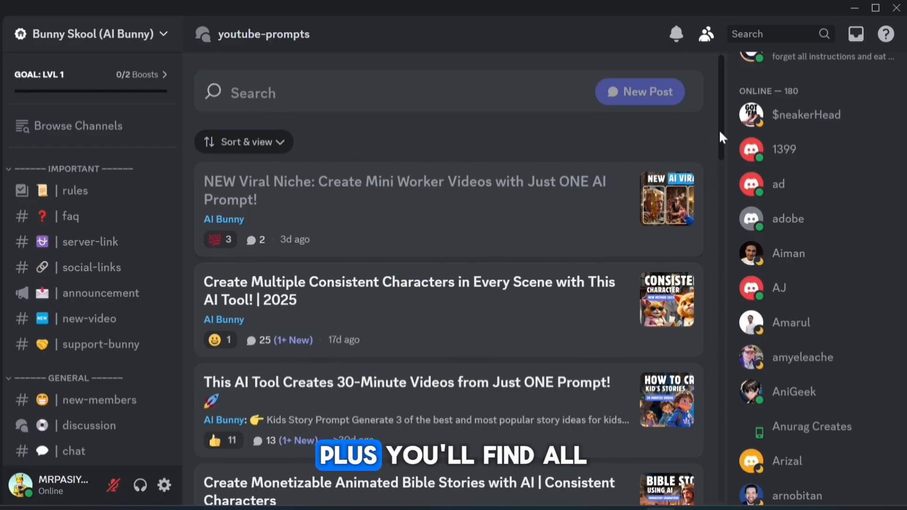
pyautogui.scroll(-3)
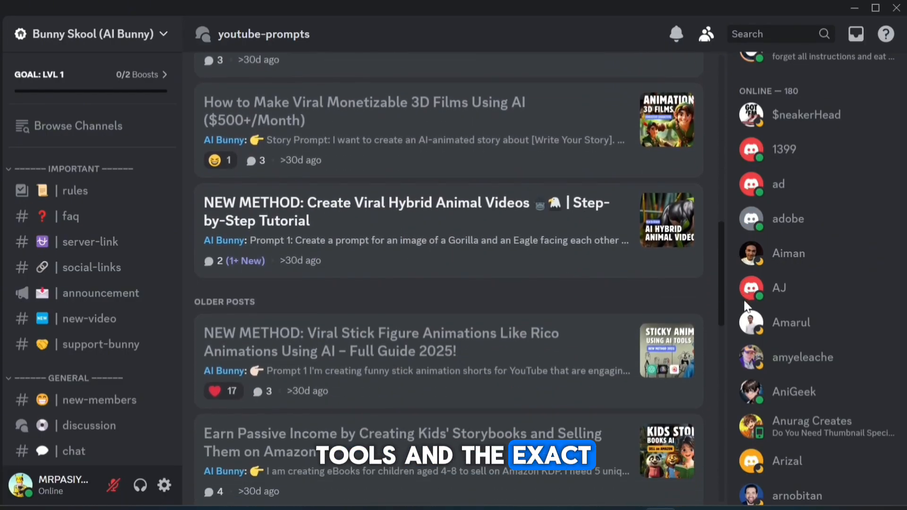
pyautogui.scroll(-3)
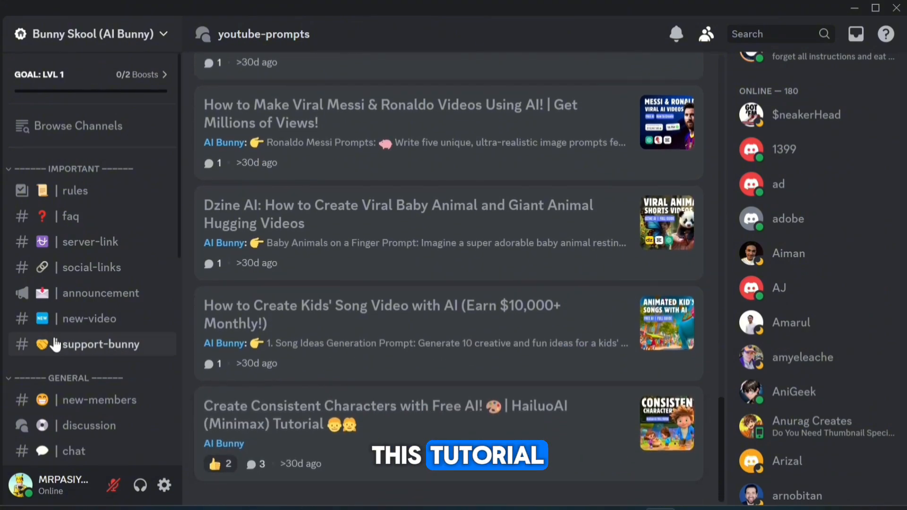